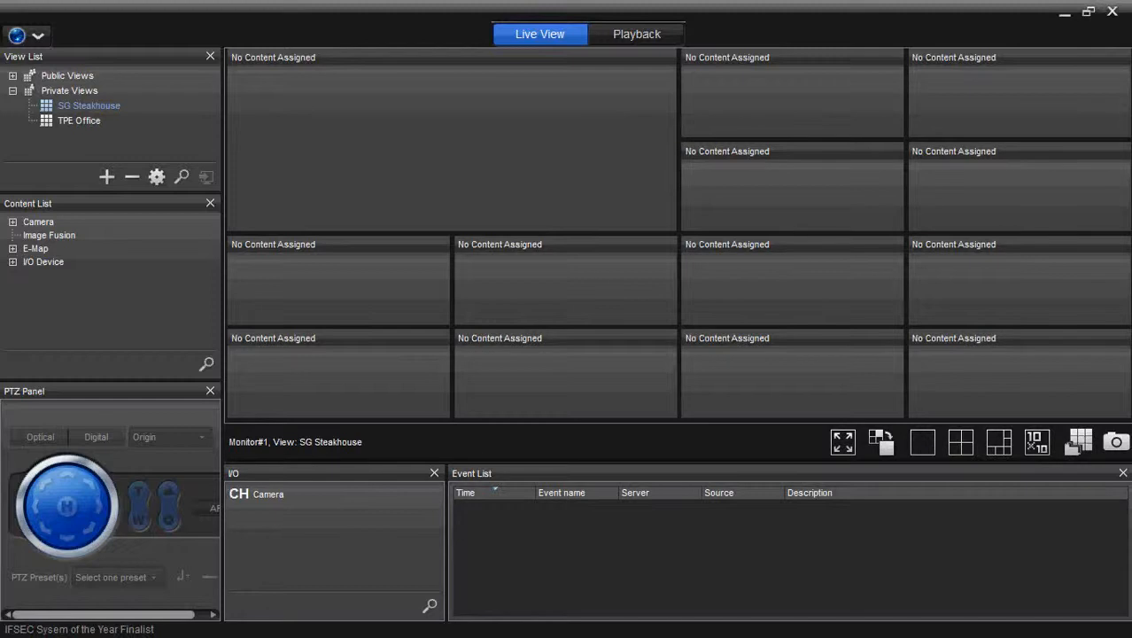
pyautogui.moveTo(327, 474)
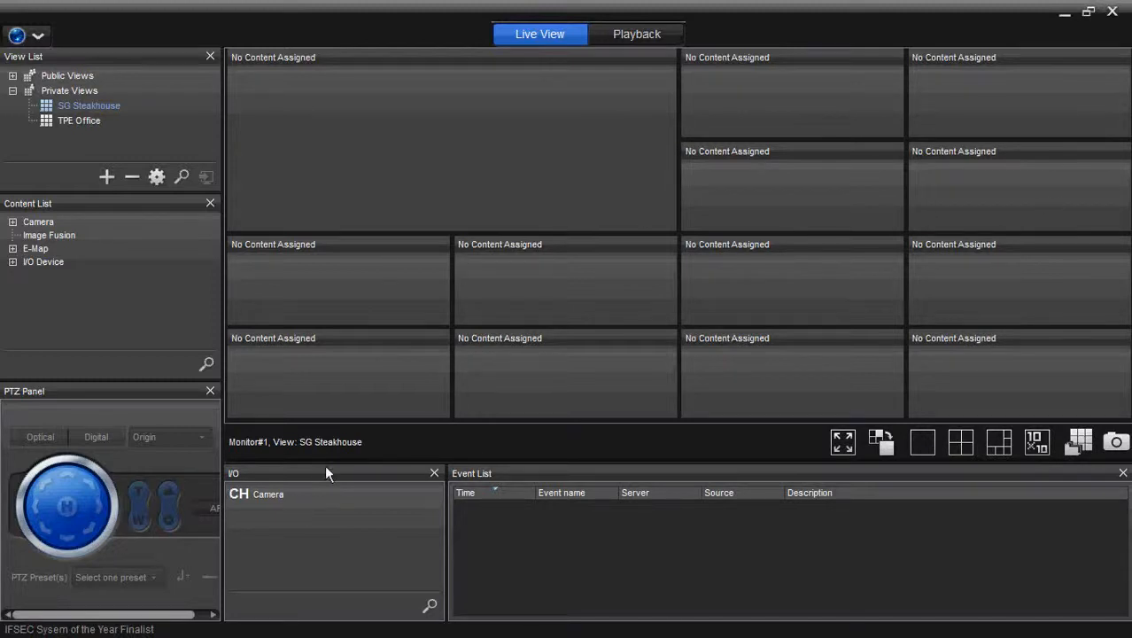
# Dock the I/O panel into the left column as a tab beside Event List and PTZ Panel, showing PTZ
pyautogui.moveTo(327, 473); pyautogui.dragTo(122, 356)
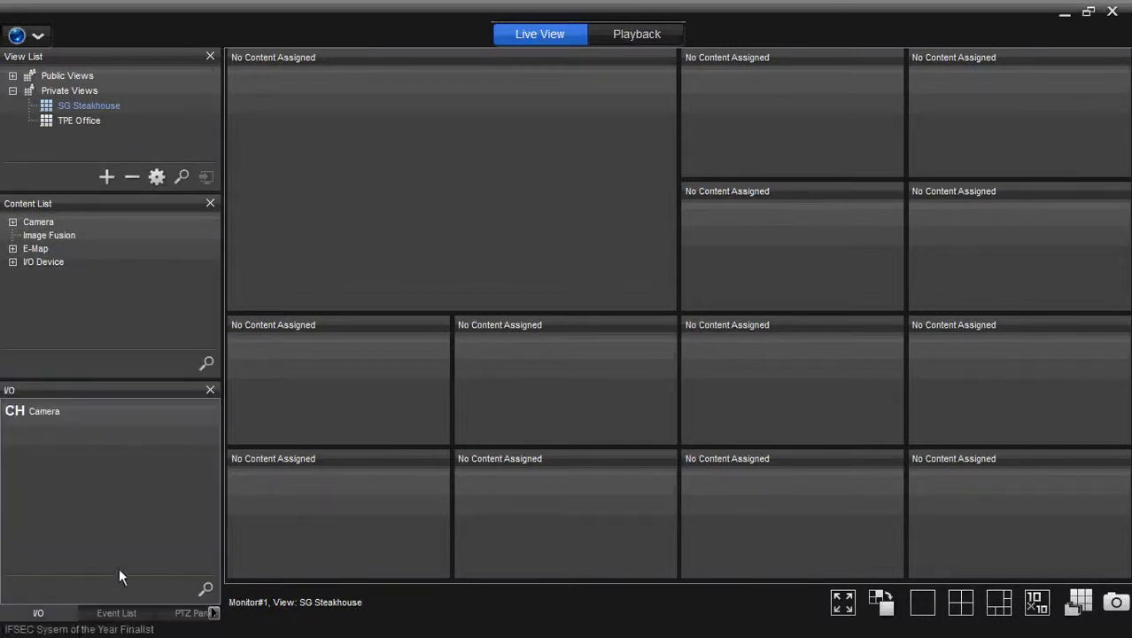
pyautogui.click(116, 612)
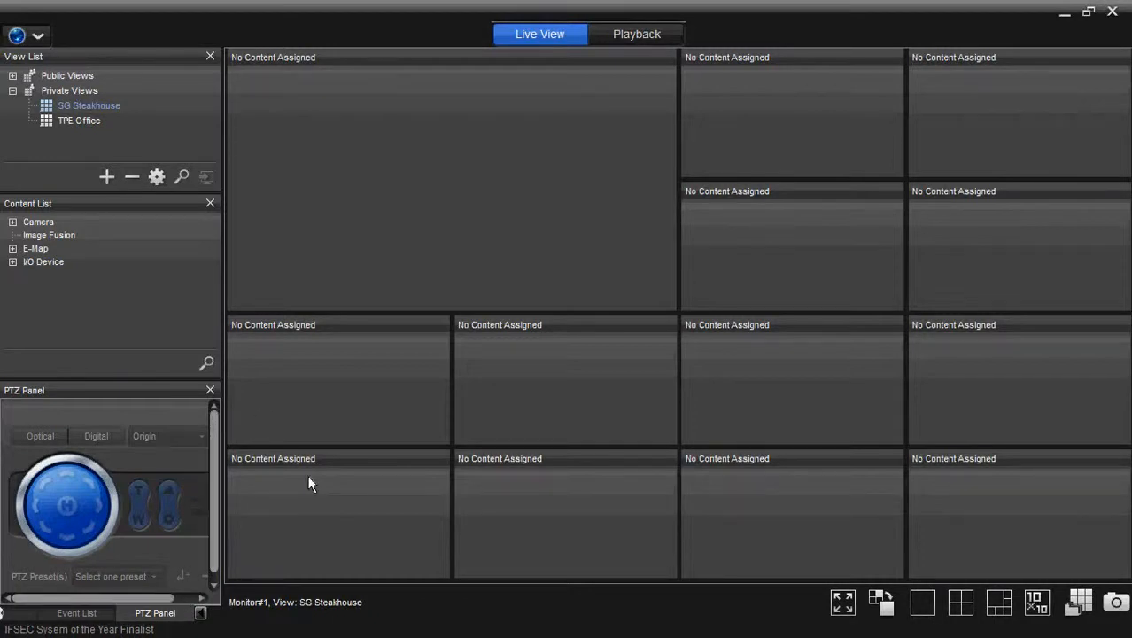
pyautogui.moveTo(273, 413)
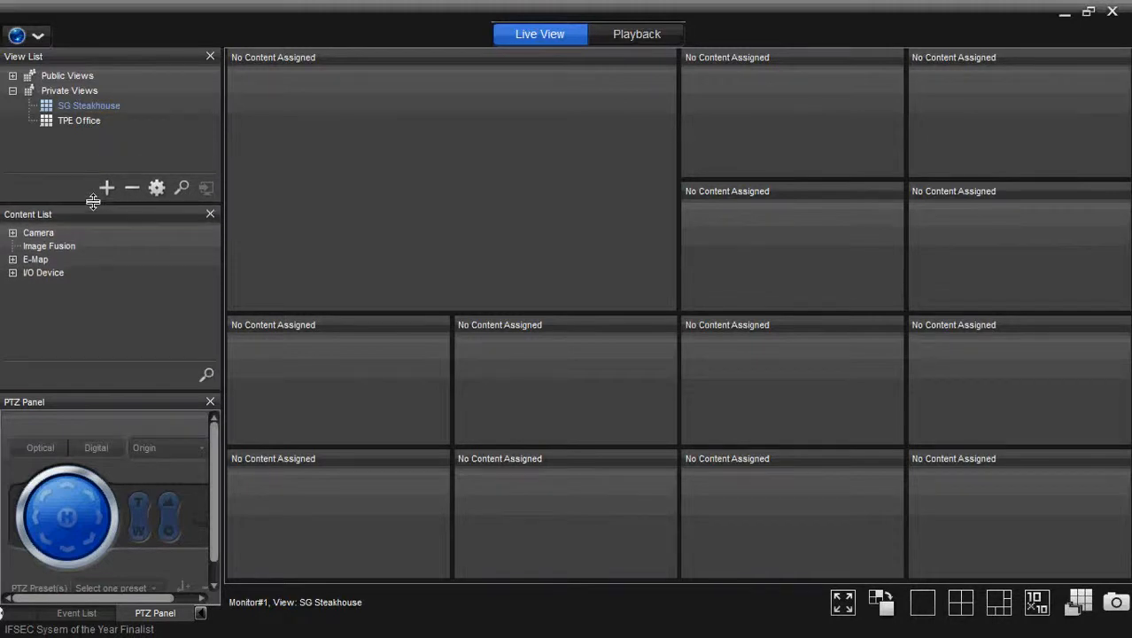
# Expand the Camera and E-Map groups and the Hawaii_Oahu map entry in the Content List
pyautogui.click(12, 232)
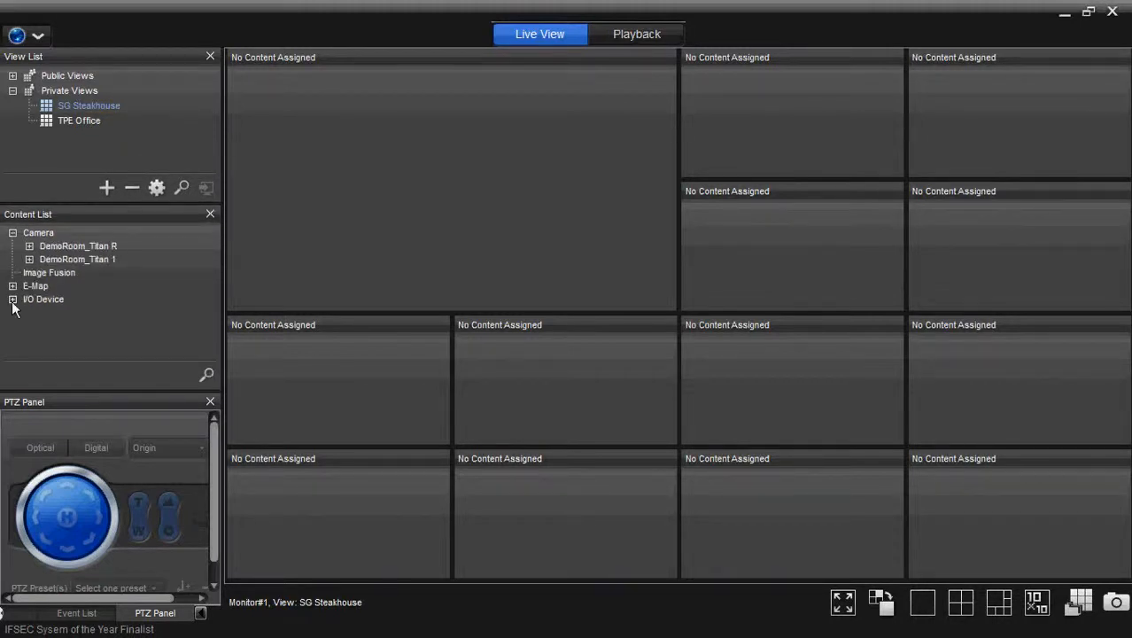
pyautogui.click(14, 285)
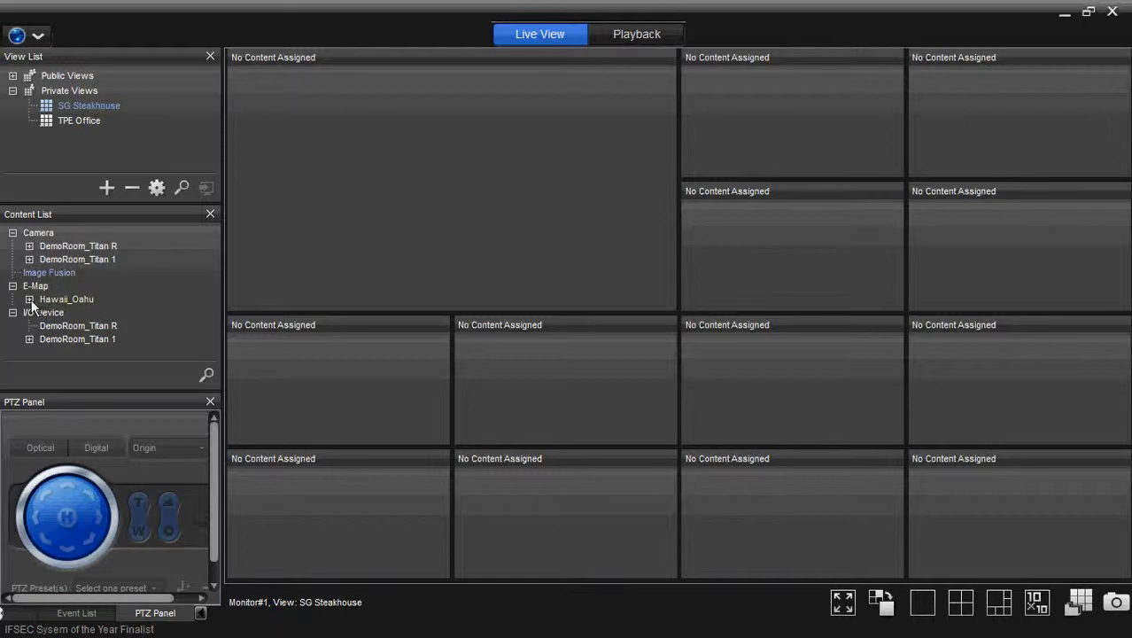
pyautogui.click(29, 298)
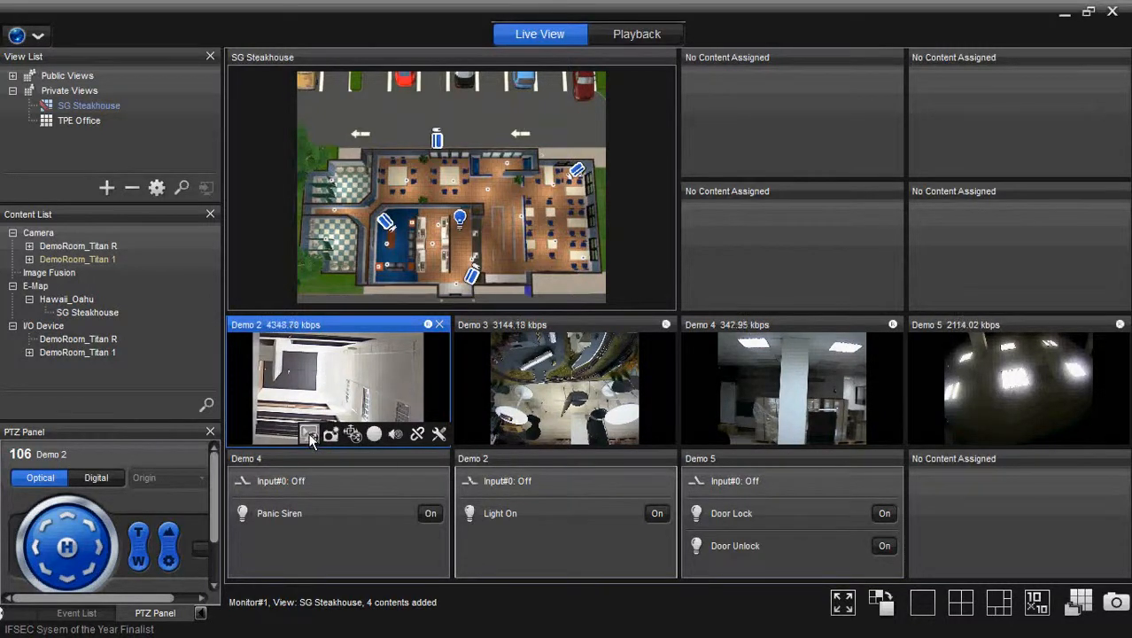
pyautogui.moveTo(310, 435)
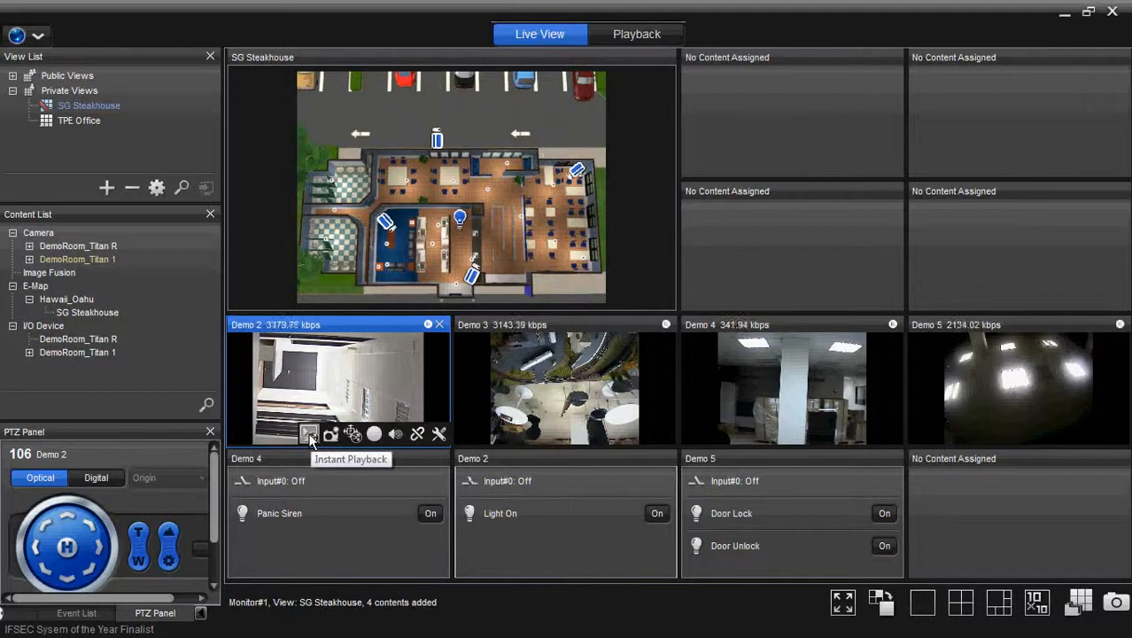
pyautogui.moveTo(330, 434)
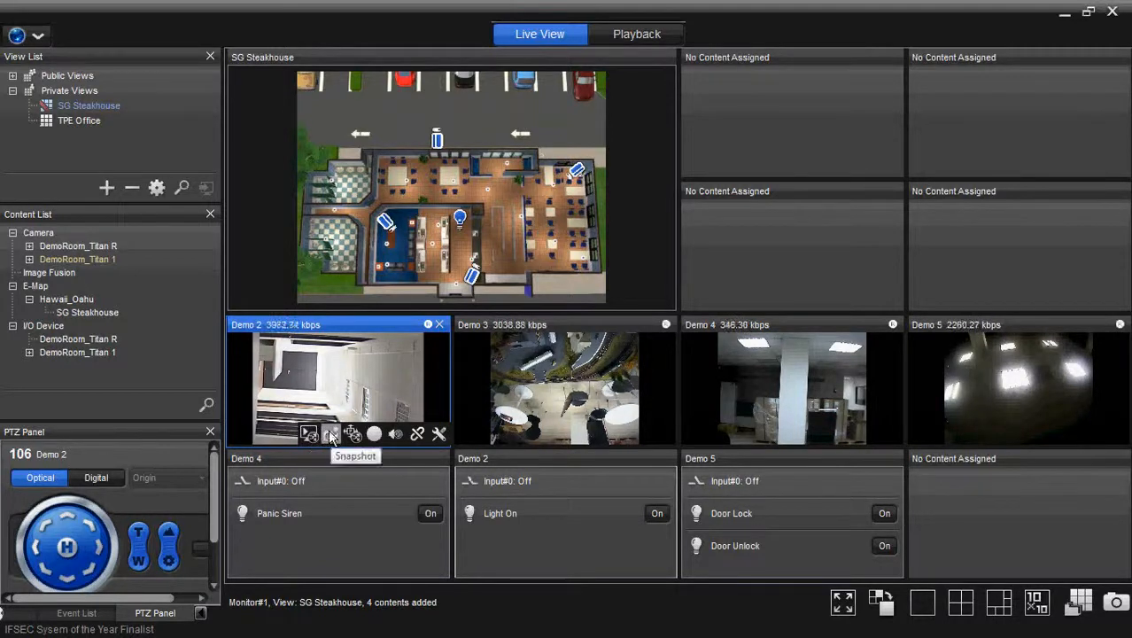
pyautogui.moveTo(353, 434)
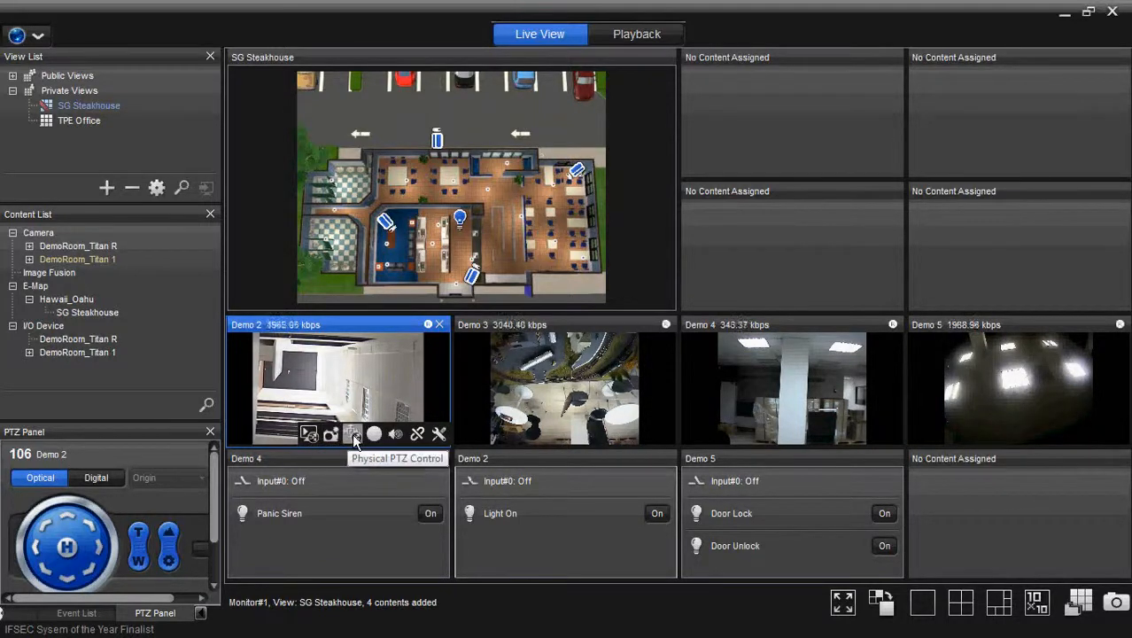
pyautogui.moveTo(396, 434)
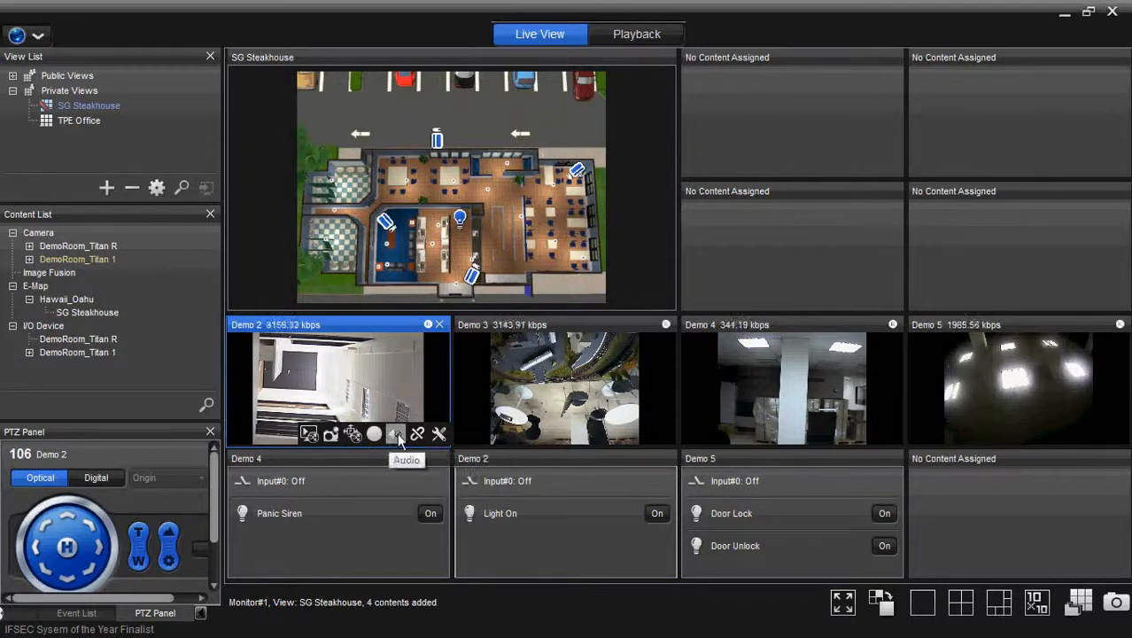
pyautogui.moveTo(418, 434)
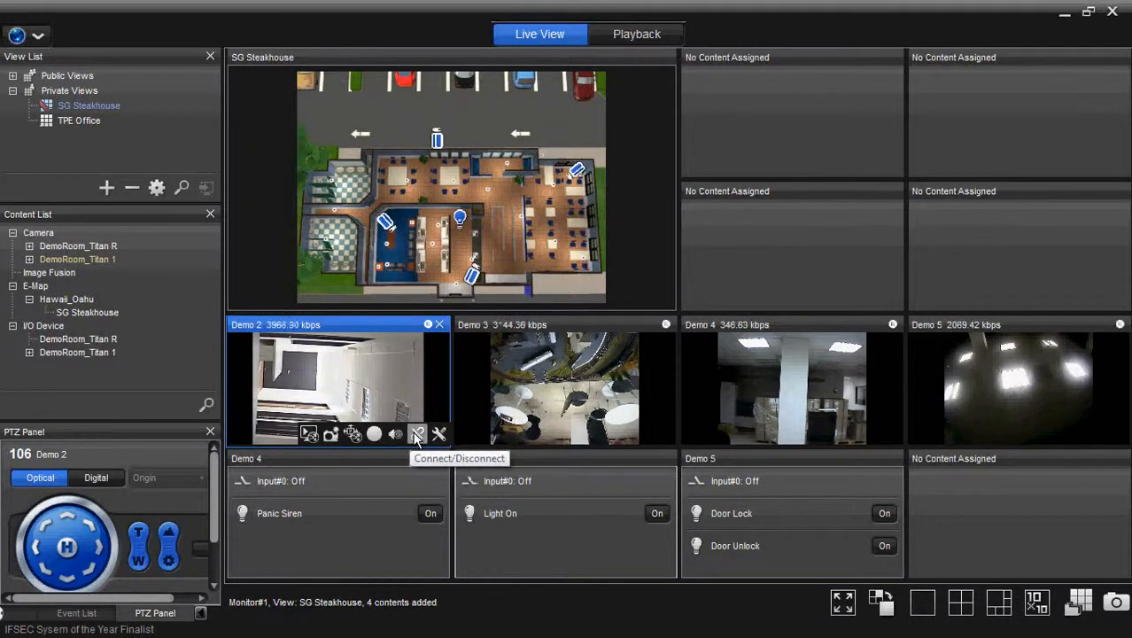
# Bring up the Stream Profile choices from Demo 2's wrench menu
pyautogui.click(439, 433)
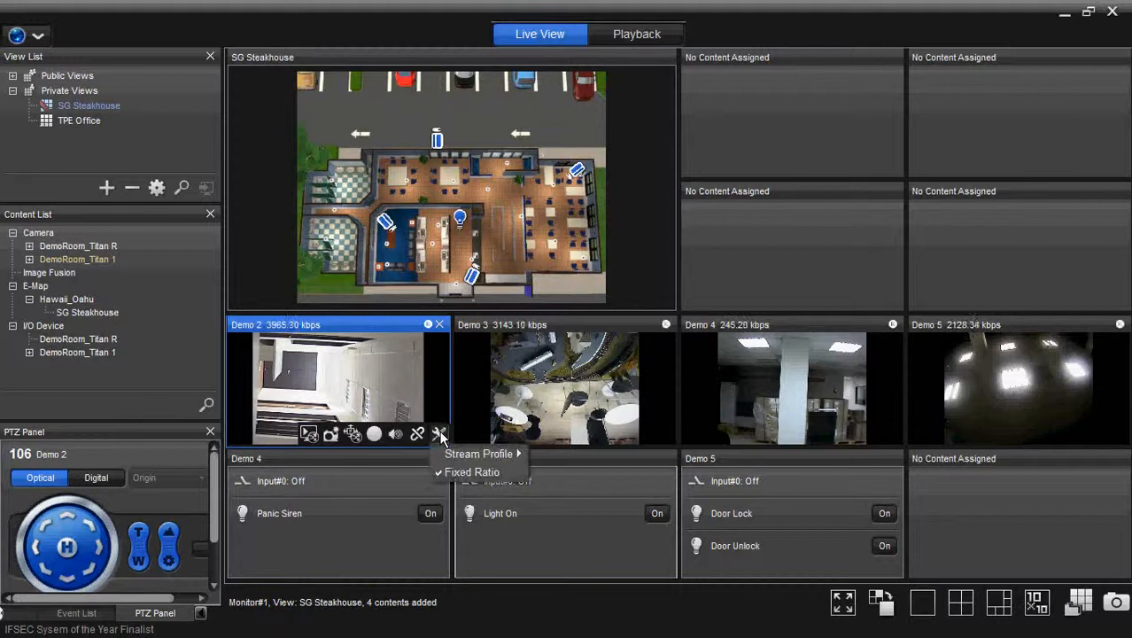
pyautogui.click(478, 453)
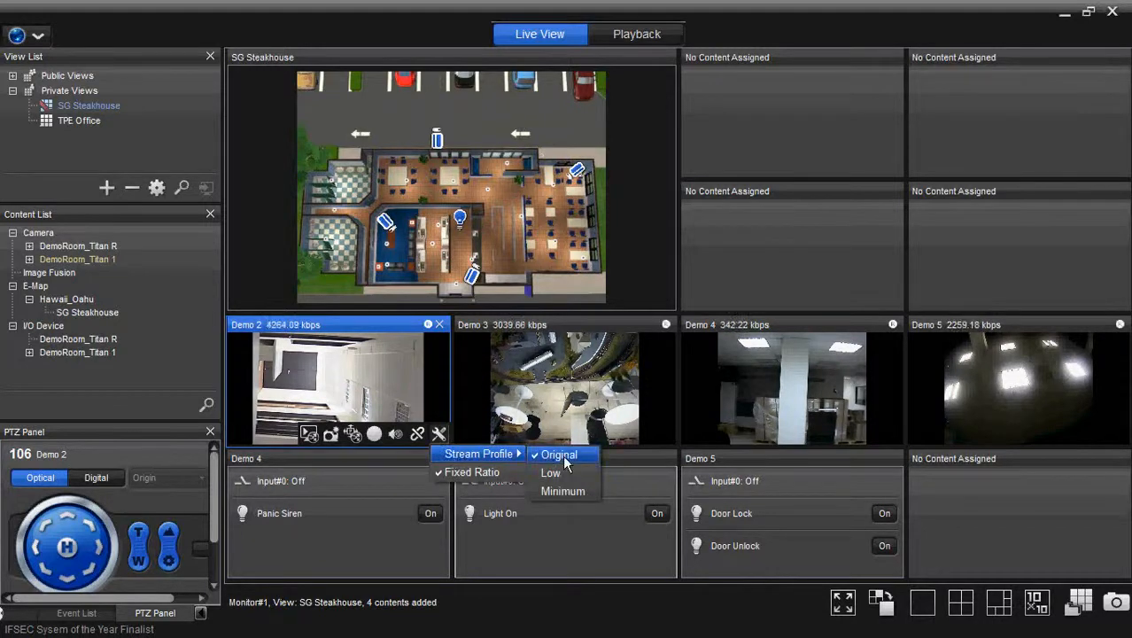
pyautogui.moveTo(550, 472)
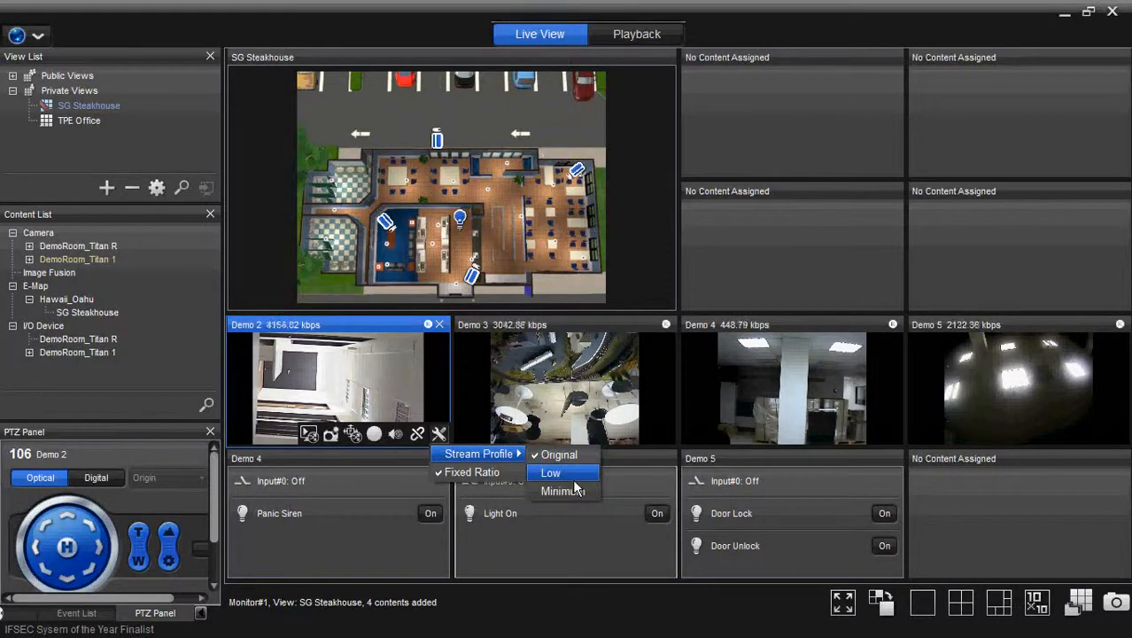
pyautogui.moveTo(574, 483)
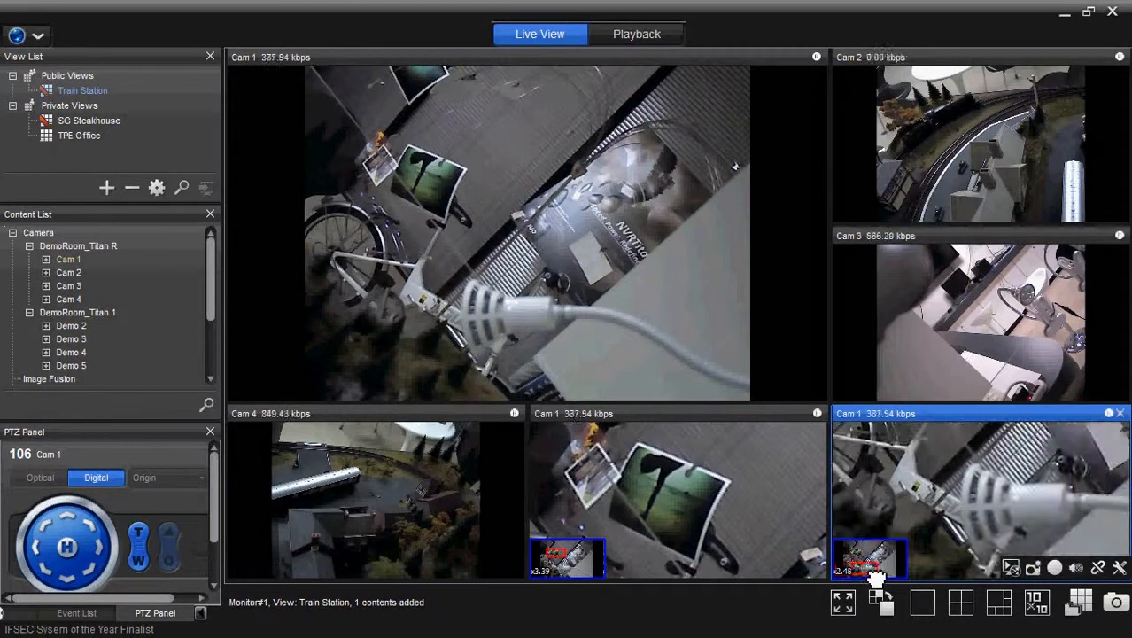
# Swap the Cam 2 and Cam 4 tiles in the Train Station view
pyautogui.click(974, 137)
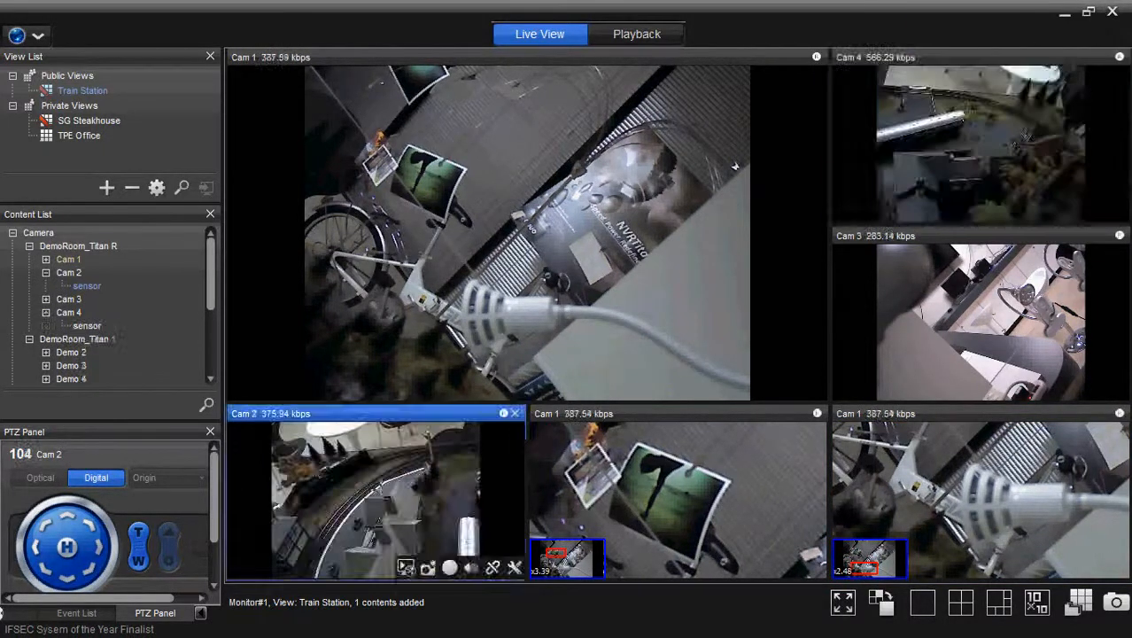
pyautogui.click(979, 142)
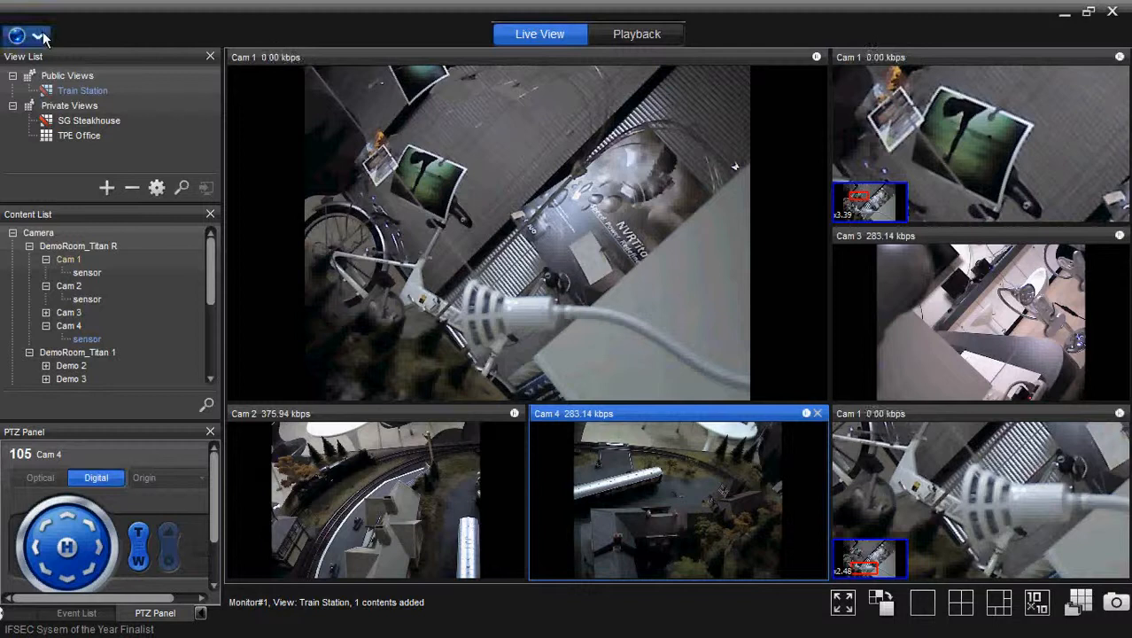
# Add a new fusion in the Image Fusion Editor containing Cam 1, Cam 2 and Cam 4
pyautogui.click(39, 35)
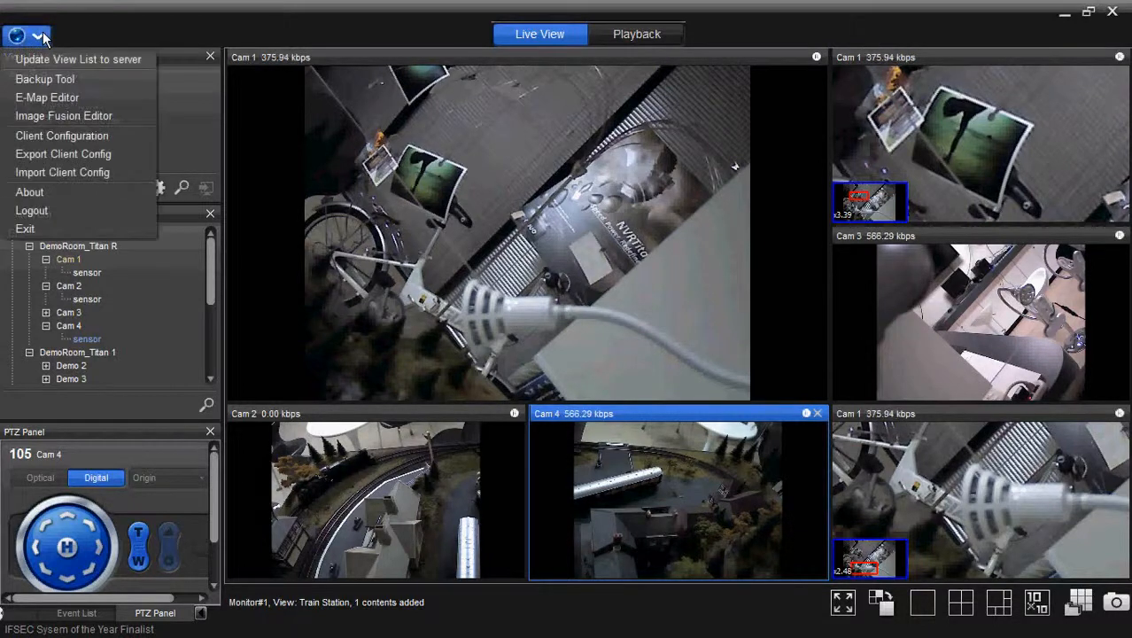
pyautogui.moveTo(64, 116)
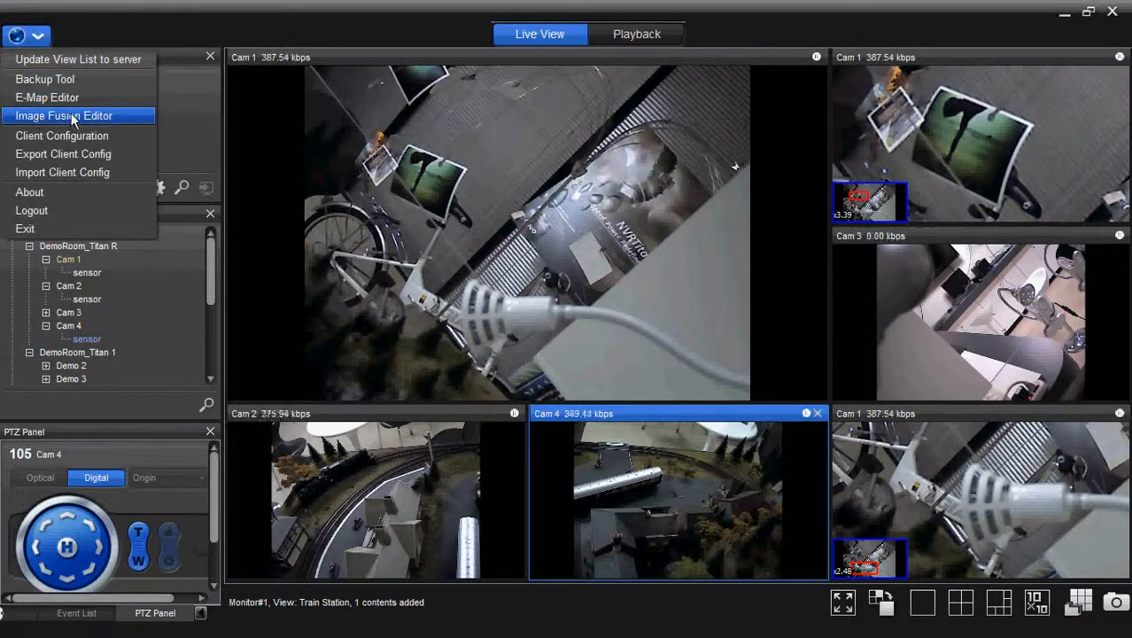
pyautogui.moveTo(118, 121)
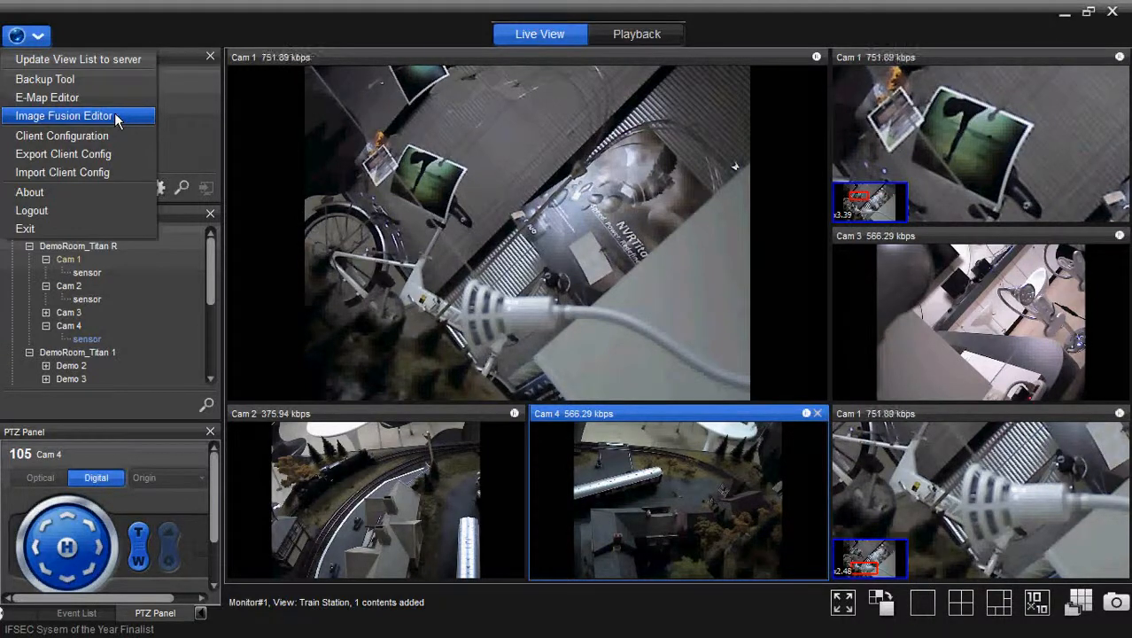
pyautogui.click(63, 115)
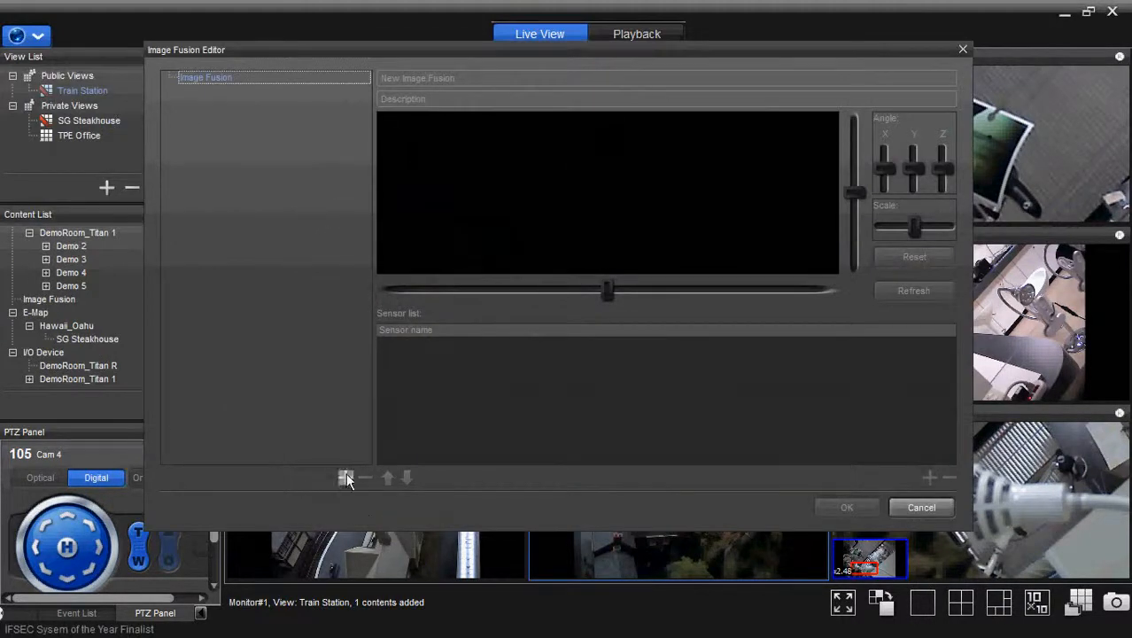
pyautogui.click(929, 477)
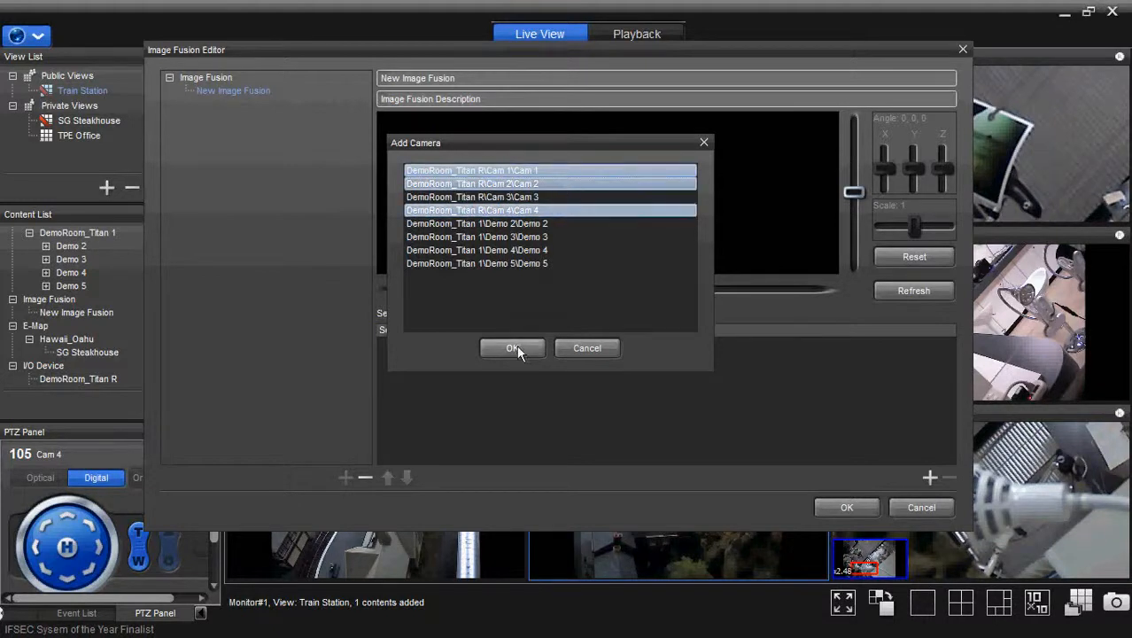
pyautogui.click(512, 348)
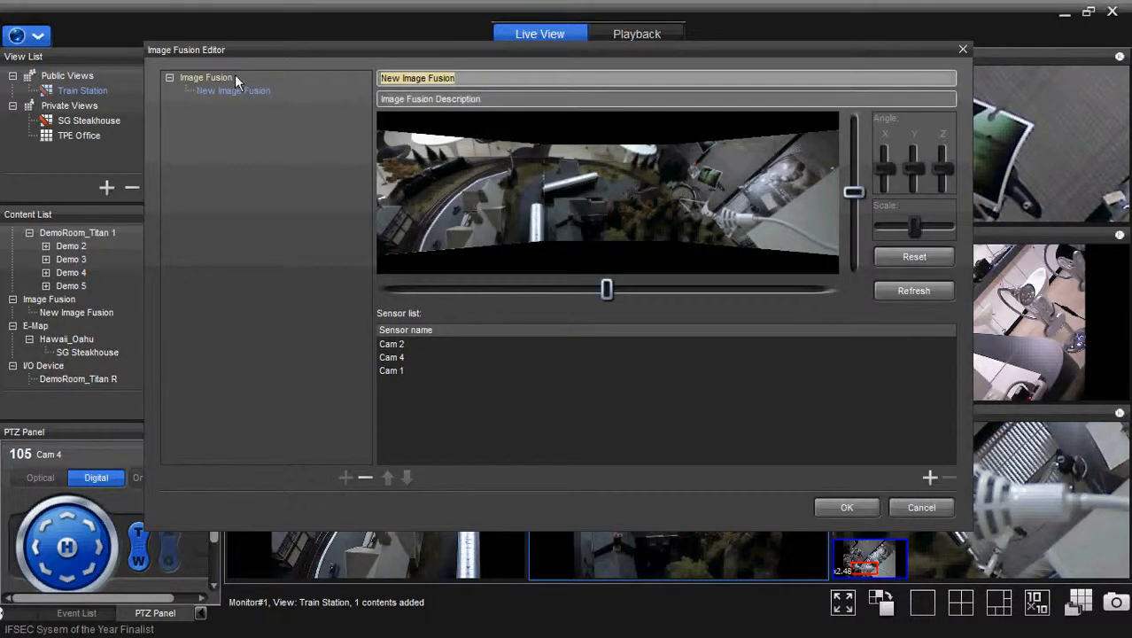
# Name the fusion 'train station', save it, and select the Demo 2 feed in TPE Office
pyautogui.write('train sl')
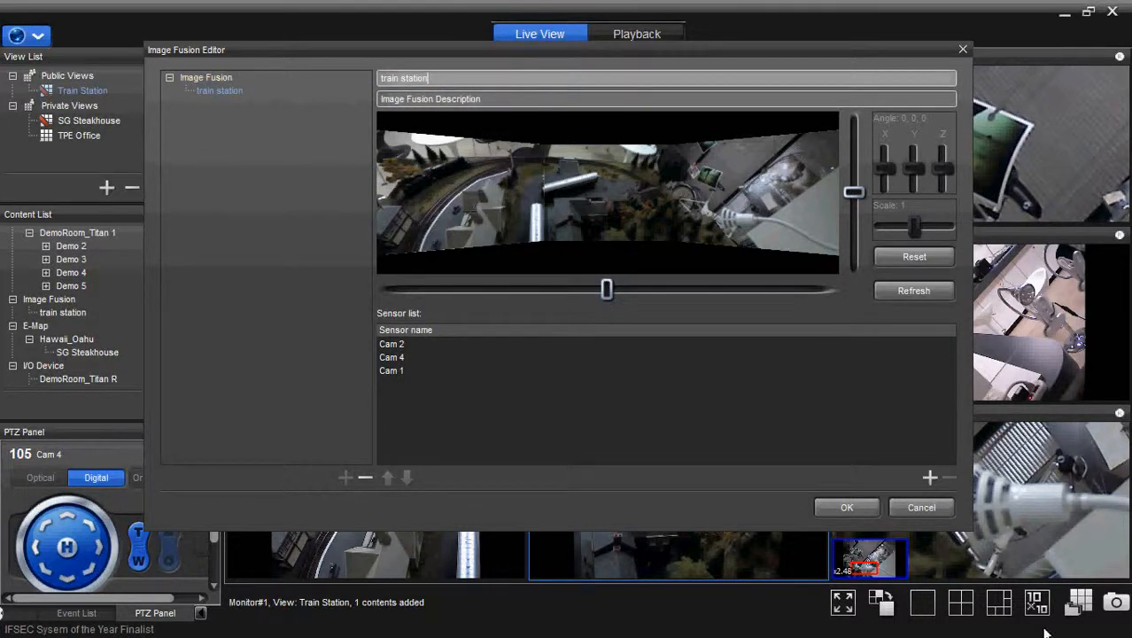
pyautogui.click(846, 506)
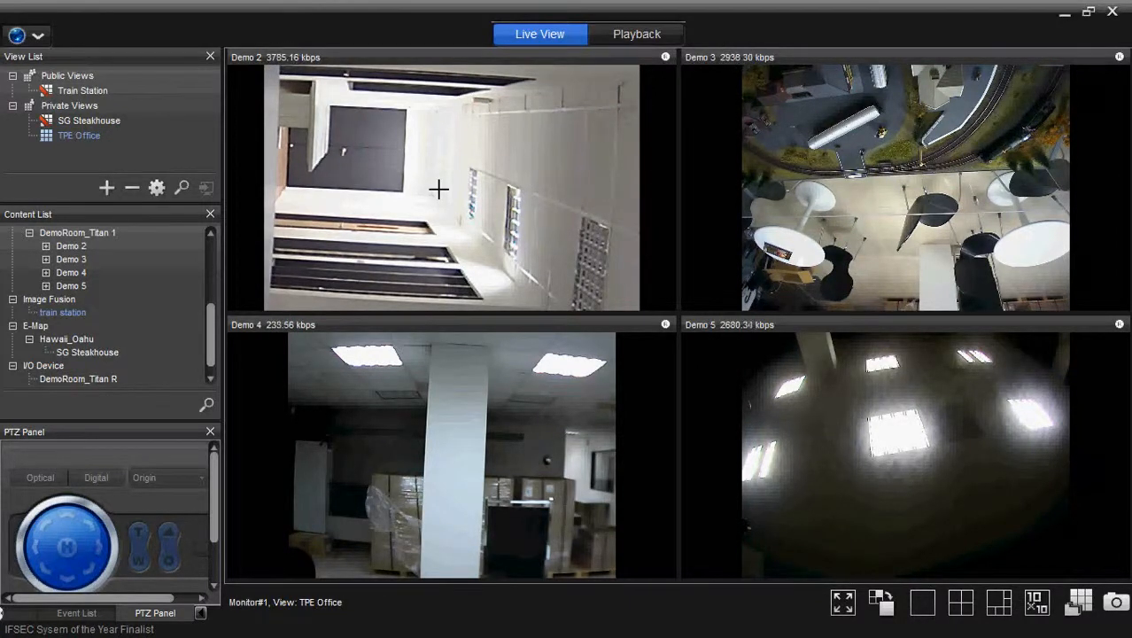
pyautogui.click(438, 177)
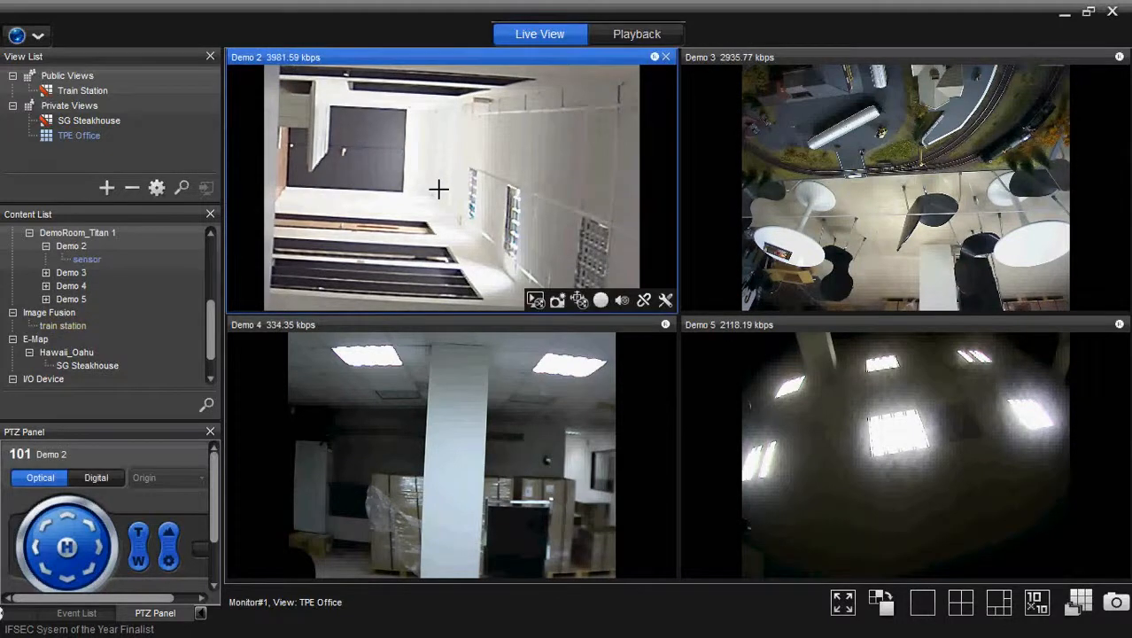
pyautogui.moveTo(766, 188)
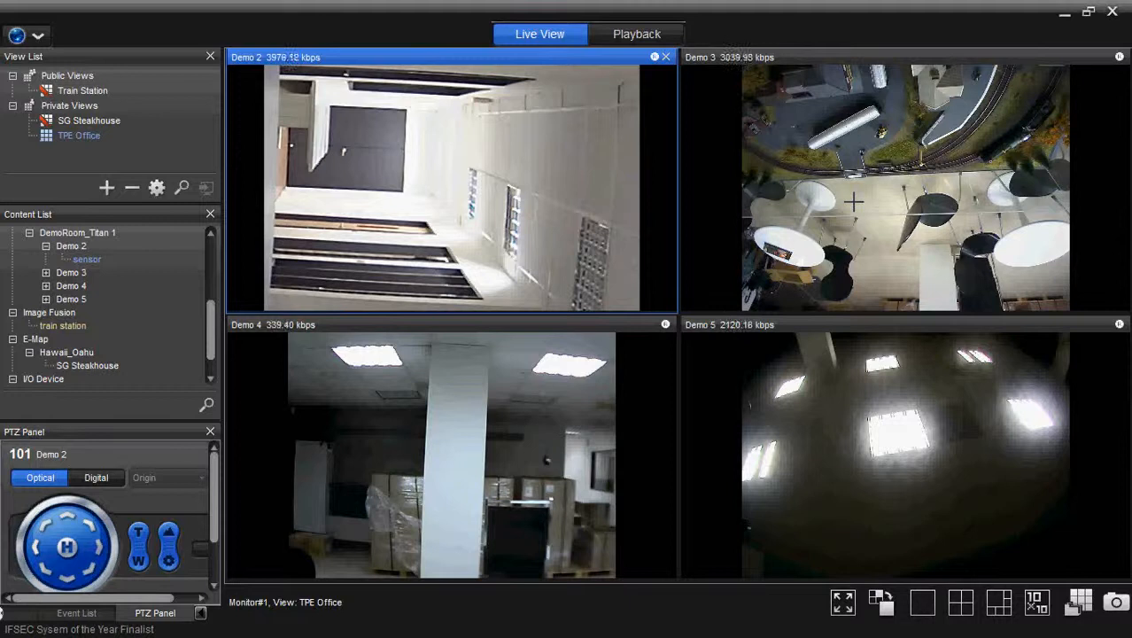
# Start a new fusion in the Image Fusion Editor and add the Demo 2 camera to it
pyautogui.click(903, 186)
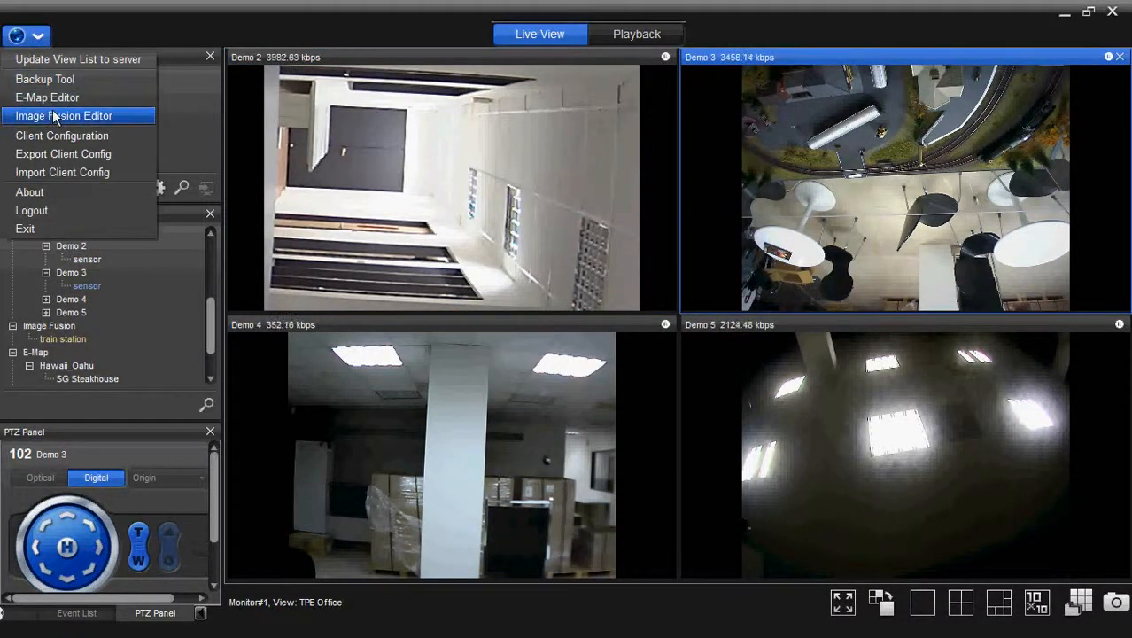
pyautogui.click(63, 115)
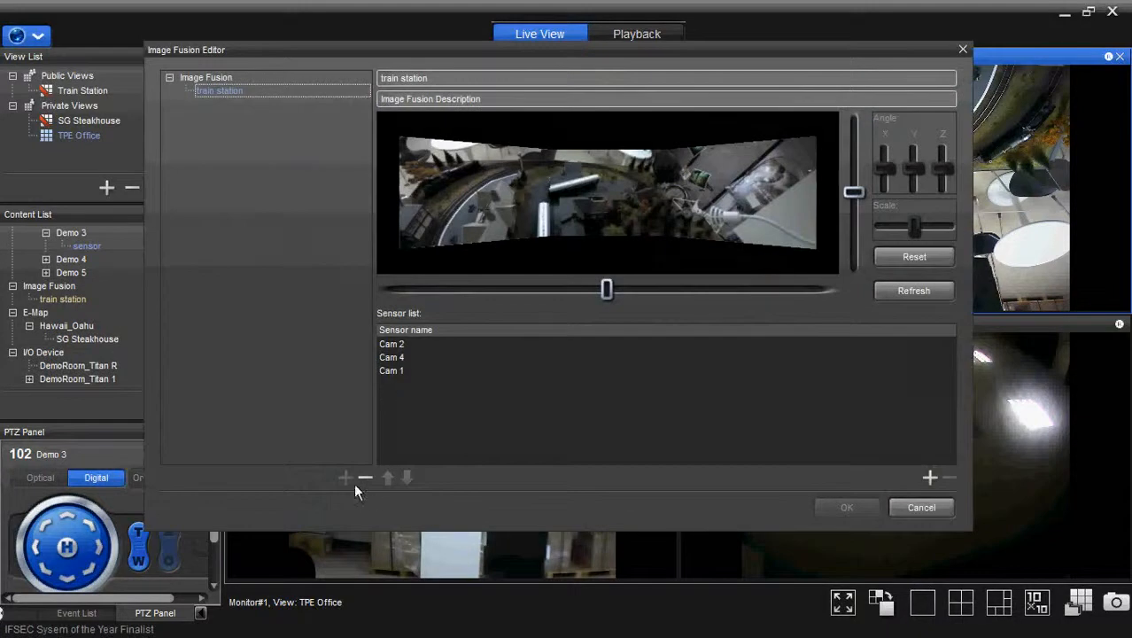
pyautogui.click(206, 77)
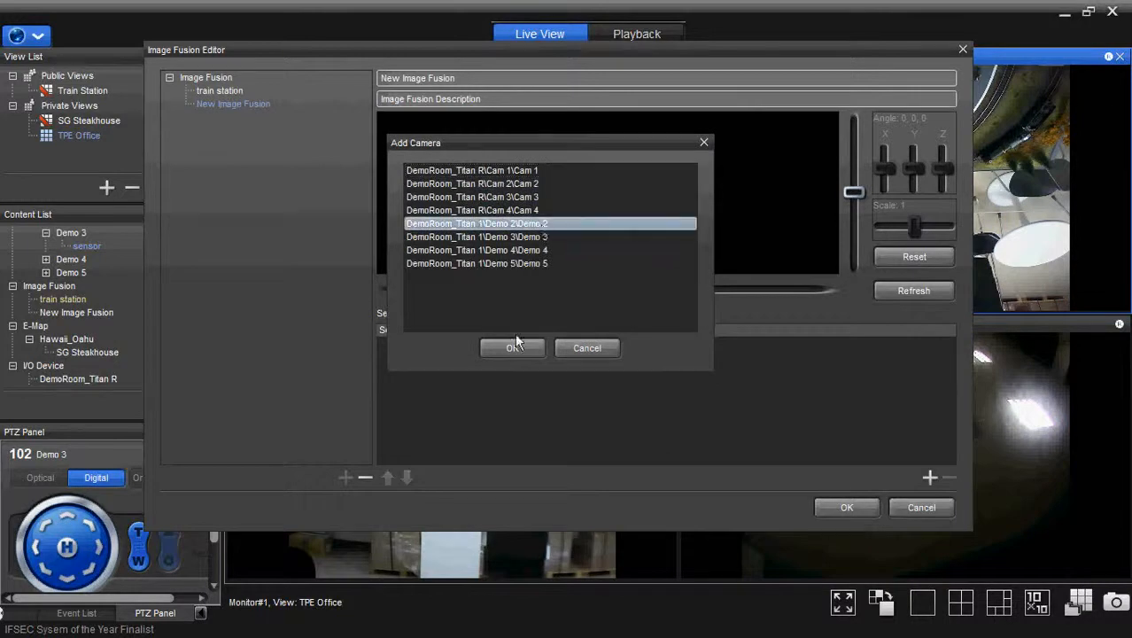
pyautogui.click(512, 347)
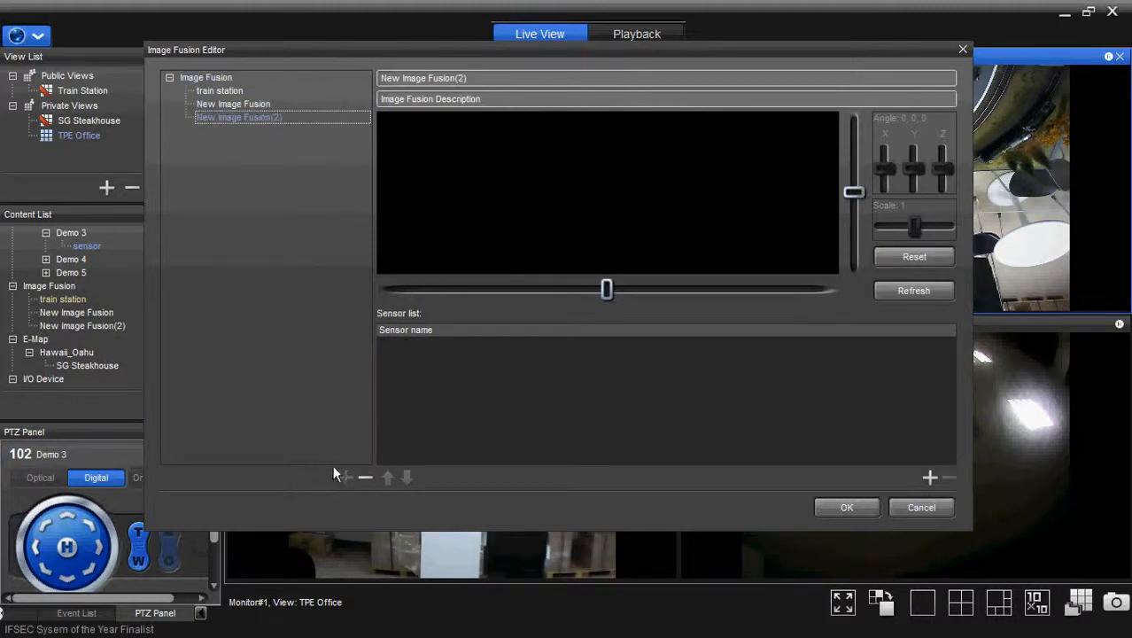
# Add a camera to New Image Fusion(2) from the sensor list
pyautogui.click(930, 478)
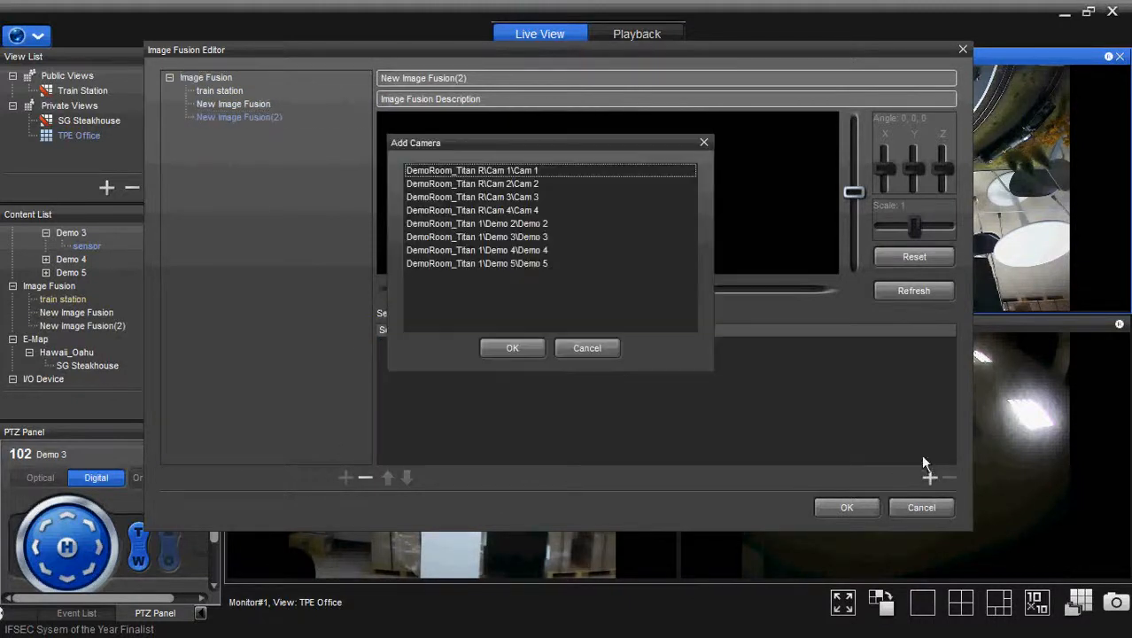
pyautogui.click(587, 348)
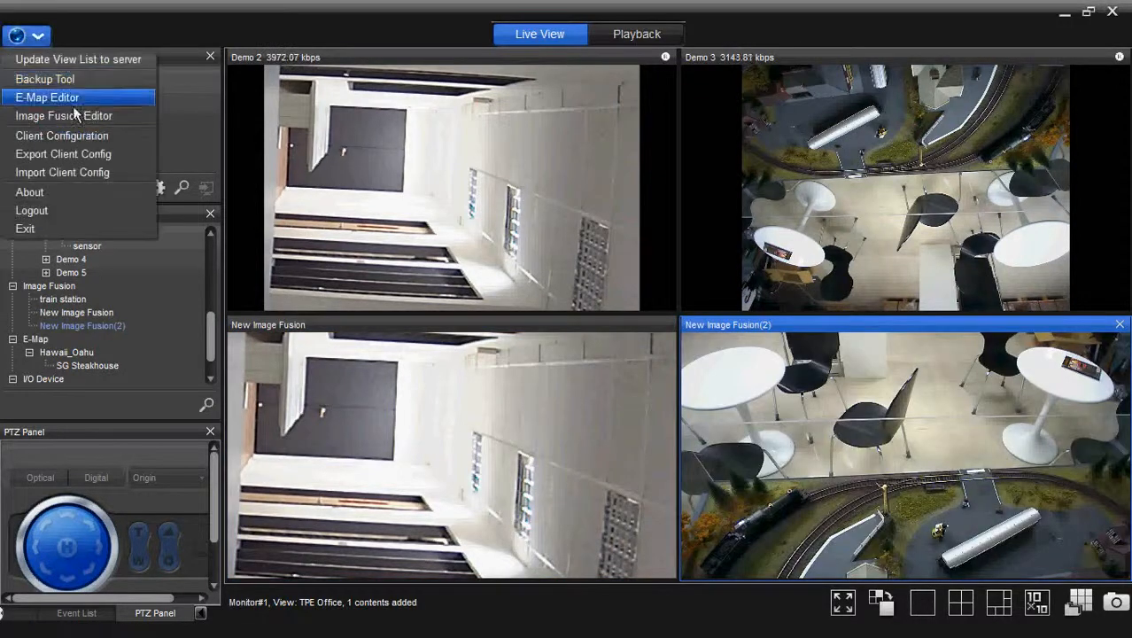
# Set New Image Fusion's Z angle to 92 degrees and save it
pyautogui.click(64, 116)
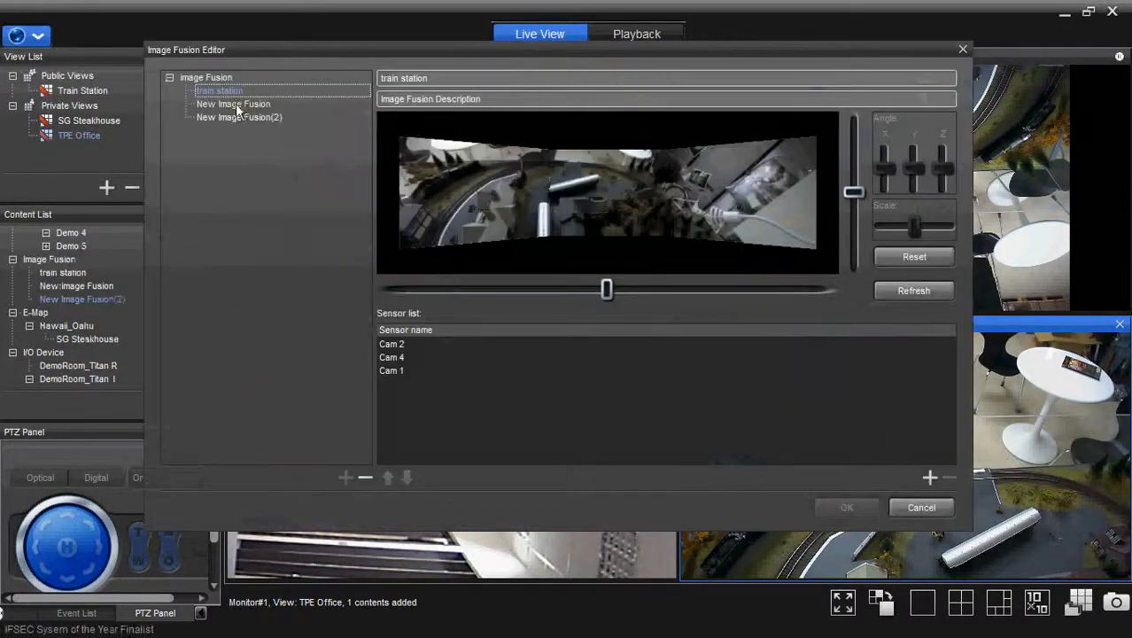
pyautogui.click(233, 104)
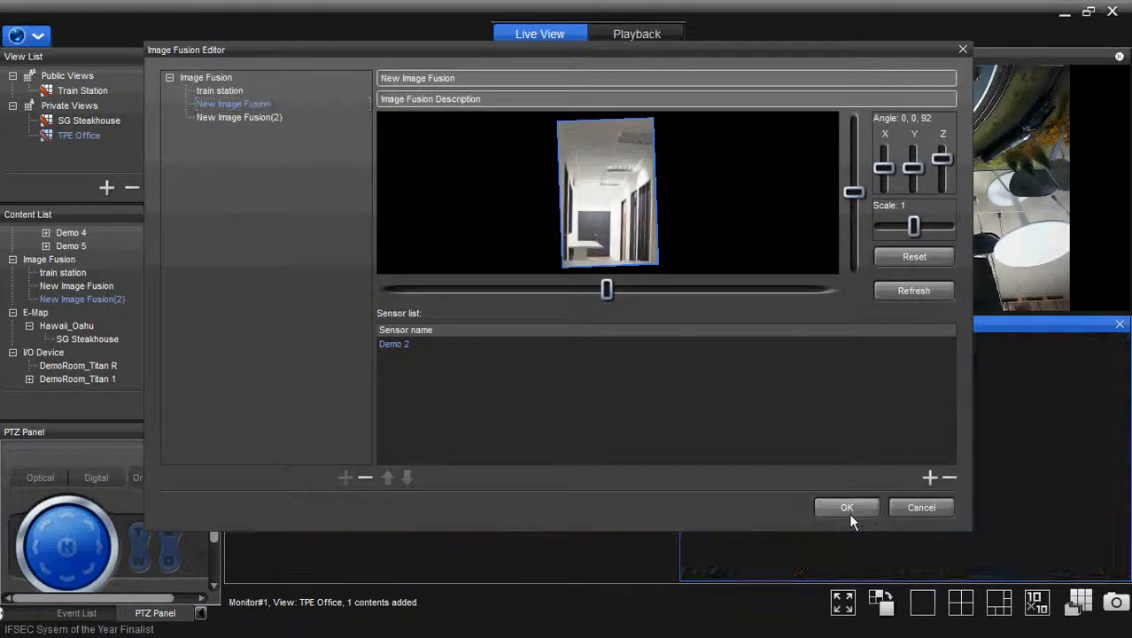
pyautogui.click(846, 507)
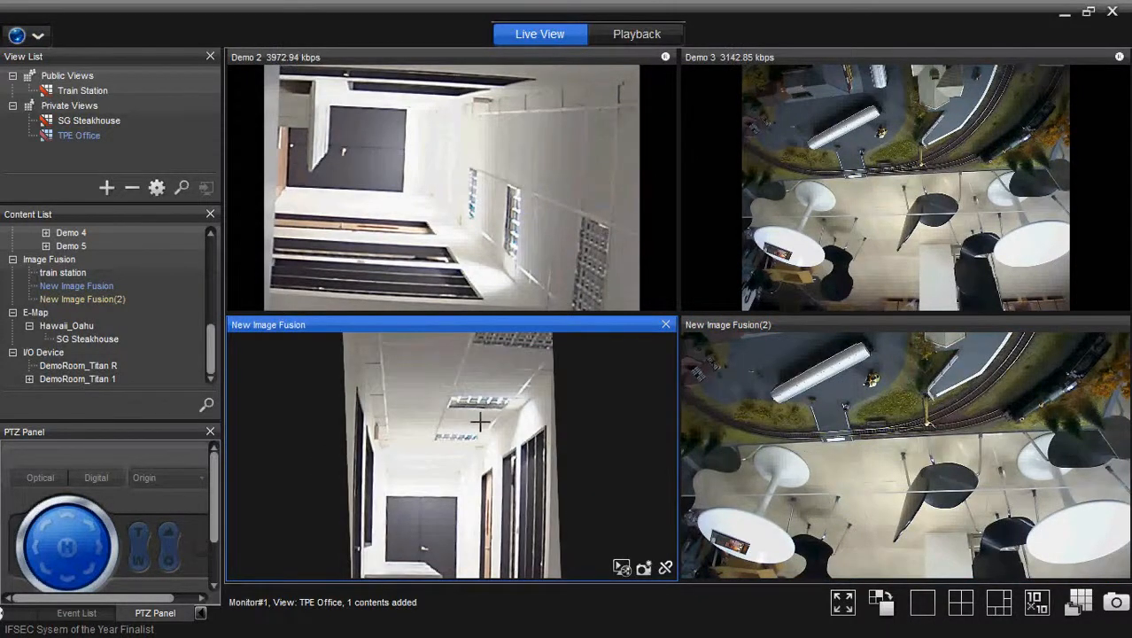
# Switch Demo 2's live feed to the Low stream profile, around 174 kbps
pyautogui.click(430, 186)
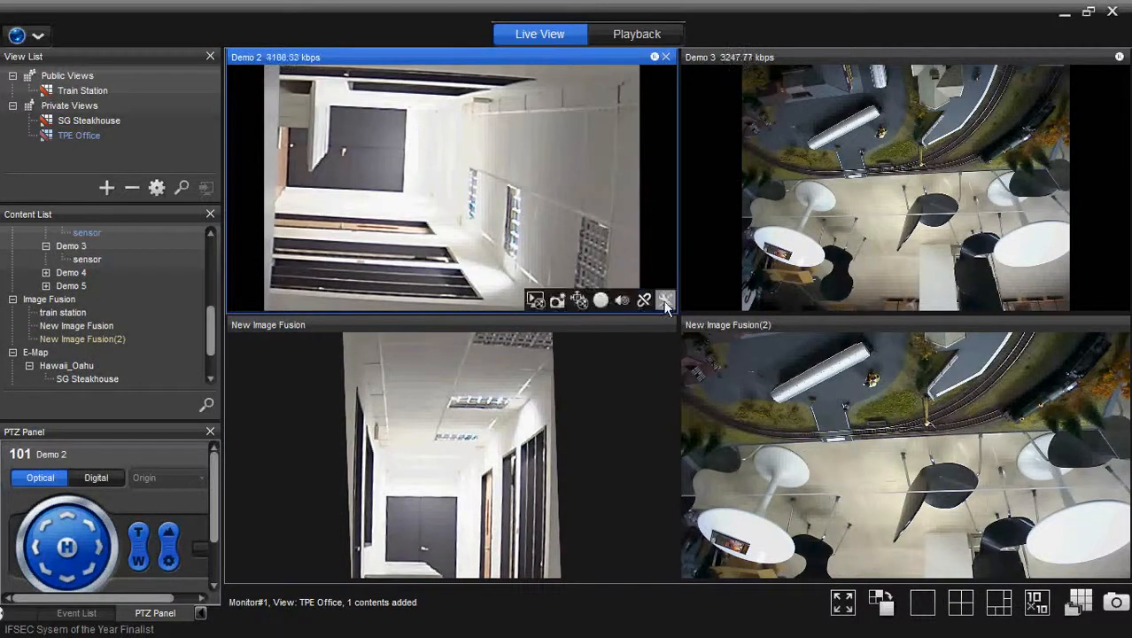
pyautogui.click(664, 299)
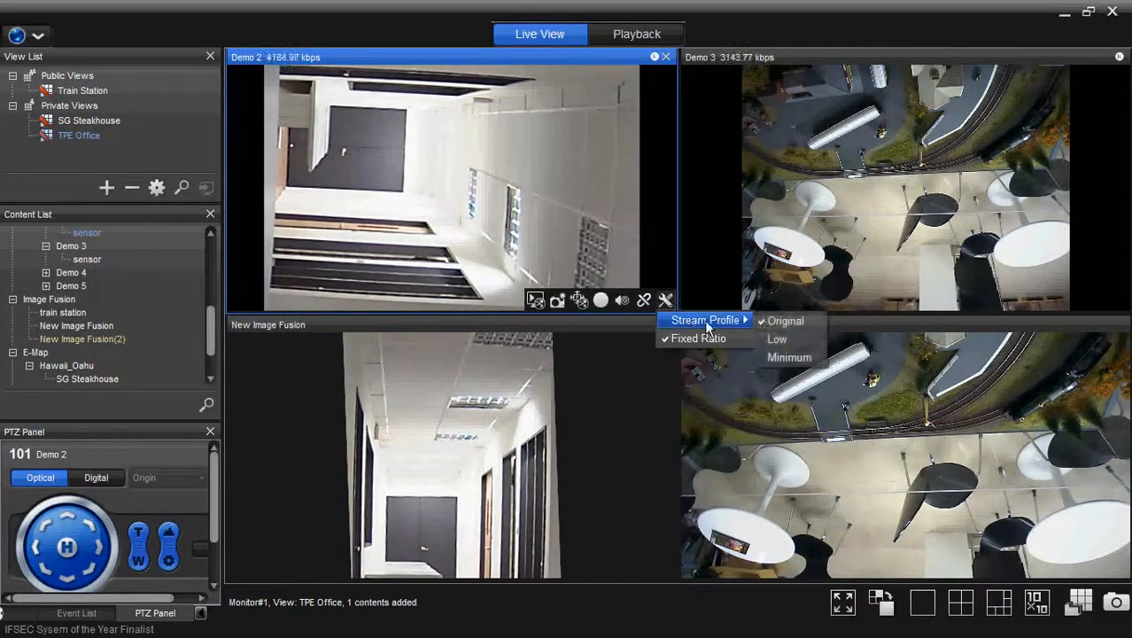
pyautogui.moveTo(777, 339)
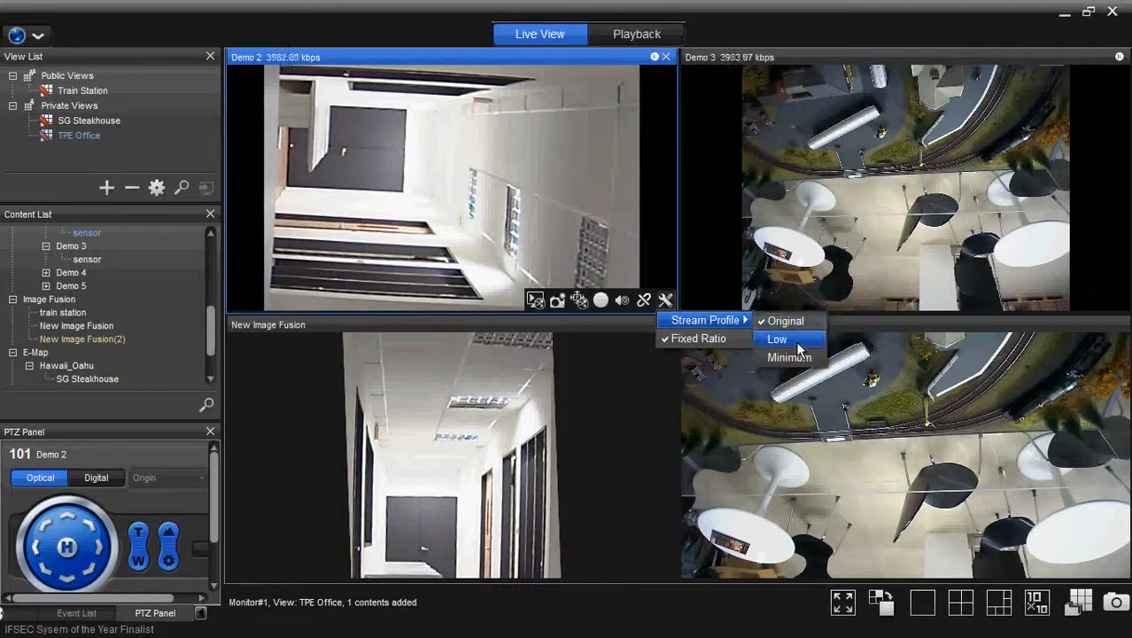
pyautogui.moveTo(777, 340)
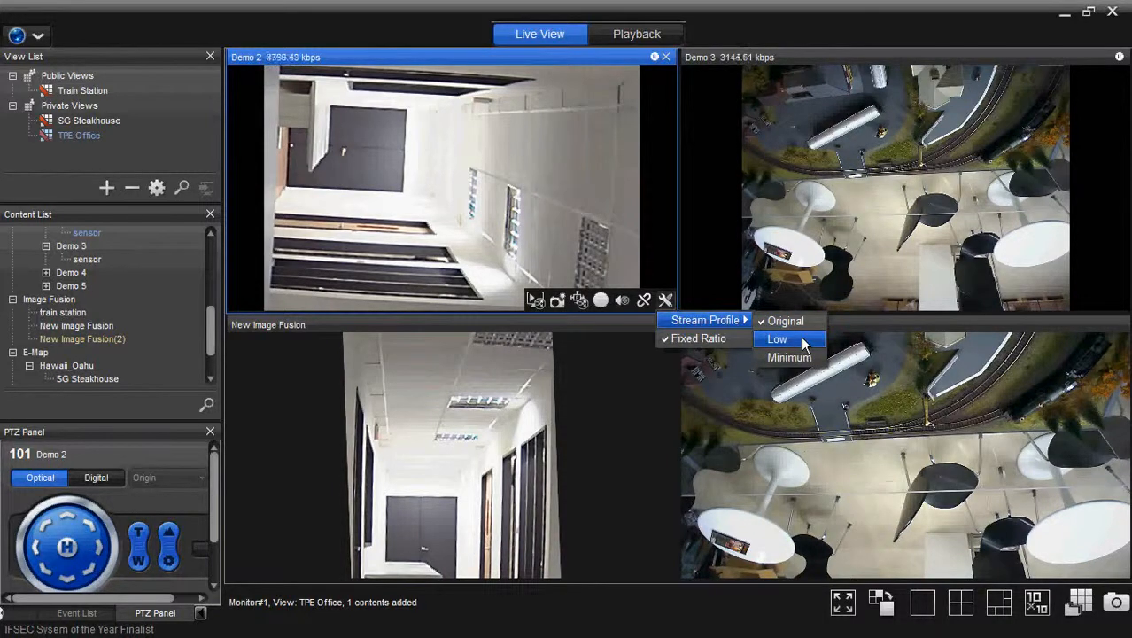
pyautogui.moveTo(789, 357)
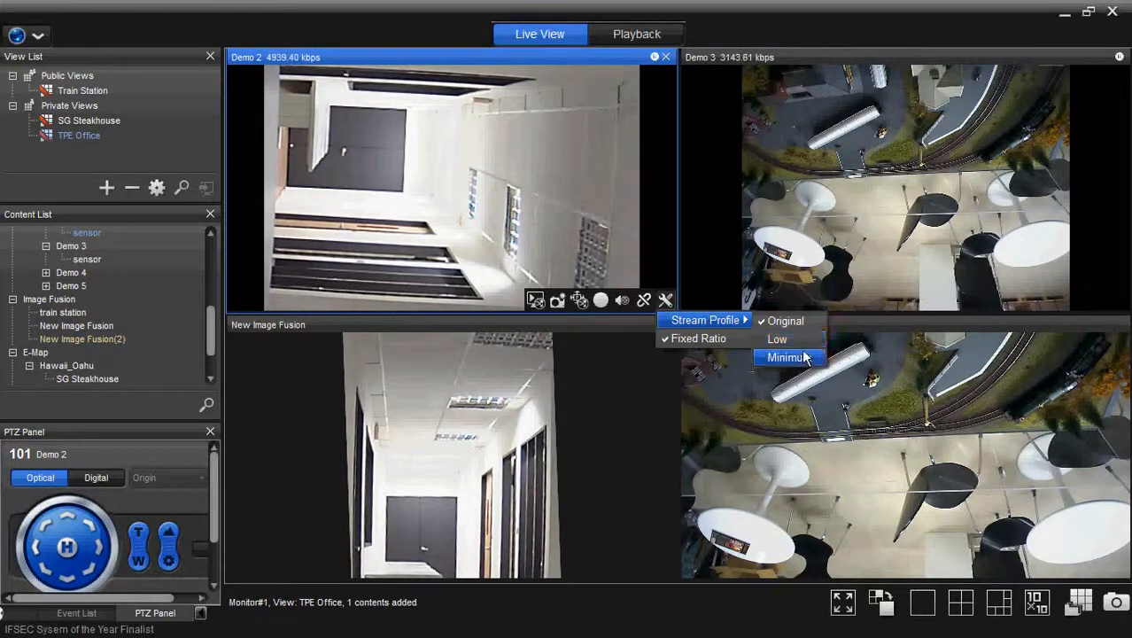
pyautogui.click(787, 357)
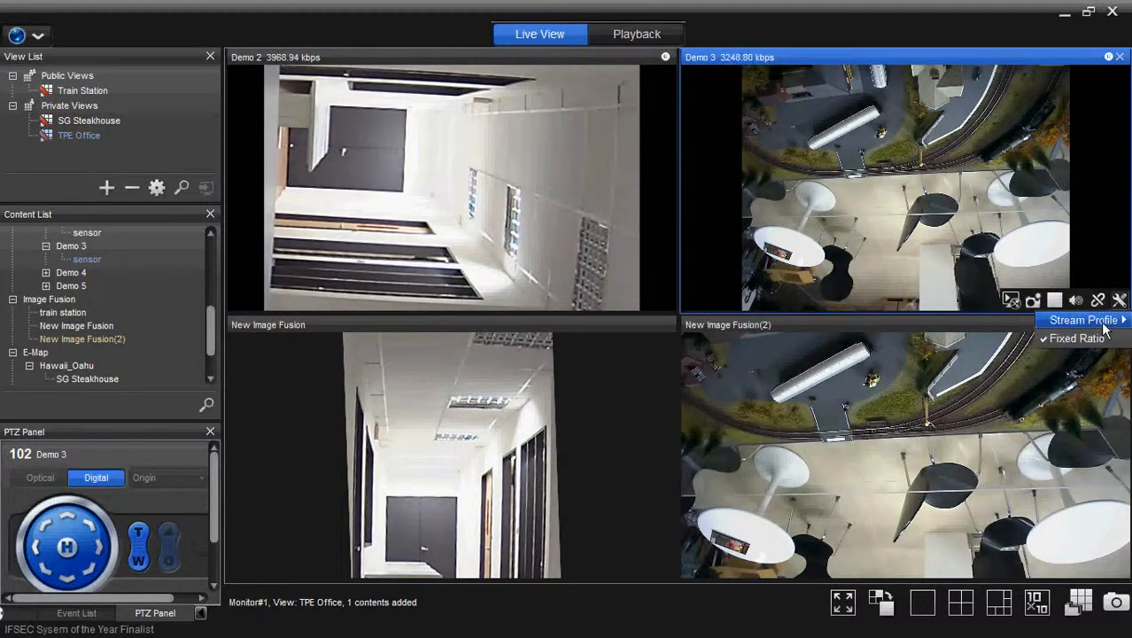
pyautogui.click(1083, 320)
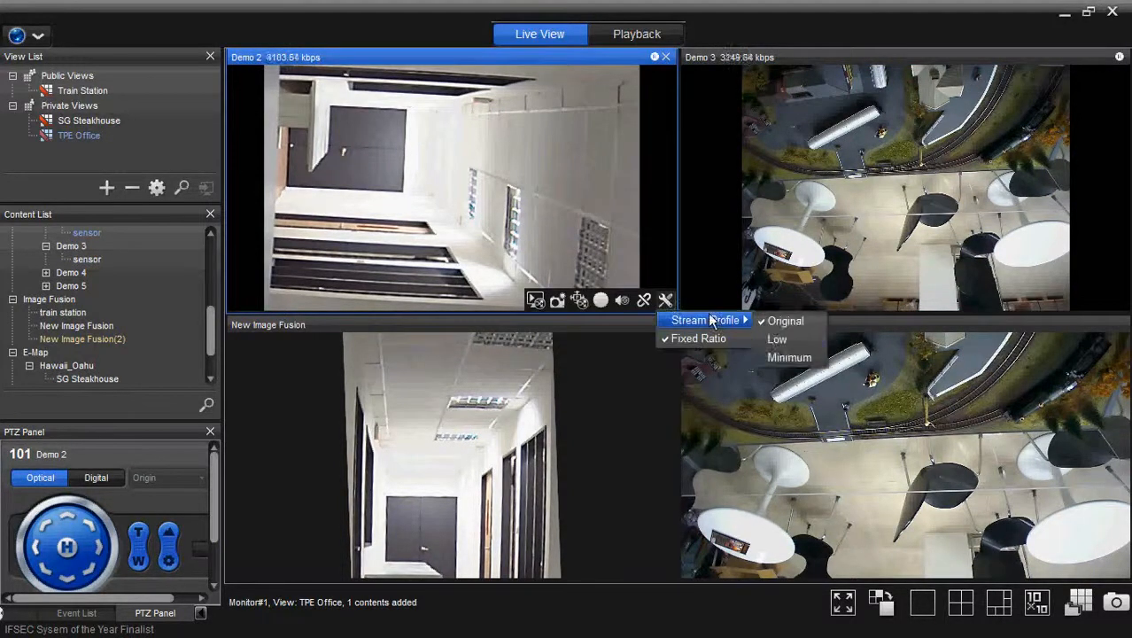
pyautogui.moveTo(776, 339)
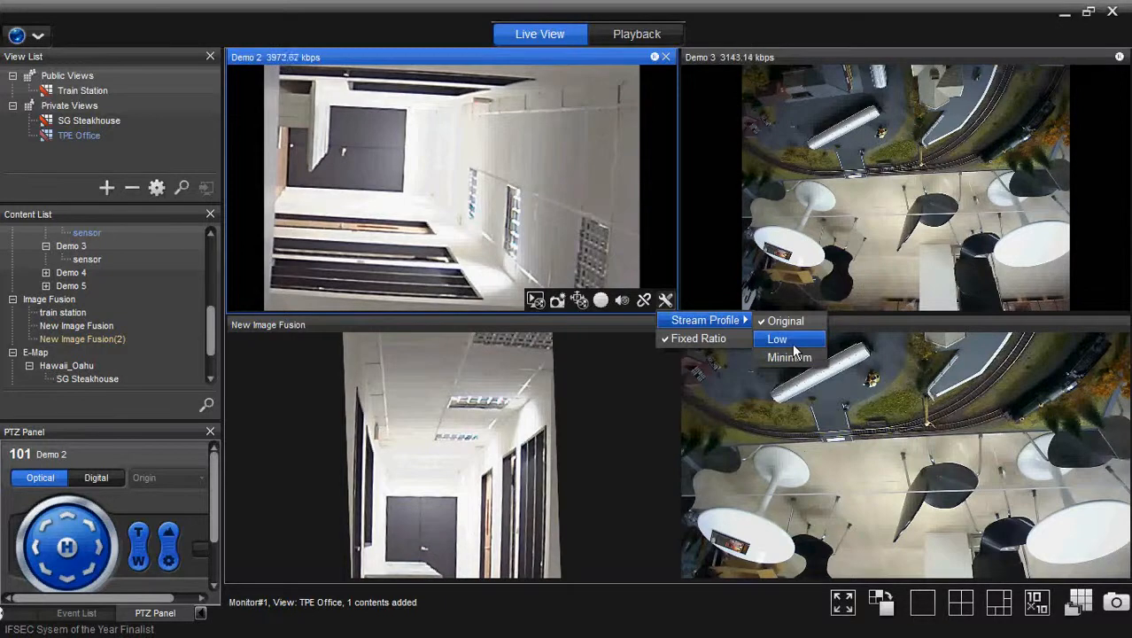
pyautogui.click(777, 339)
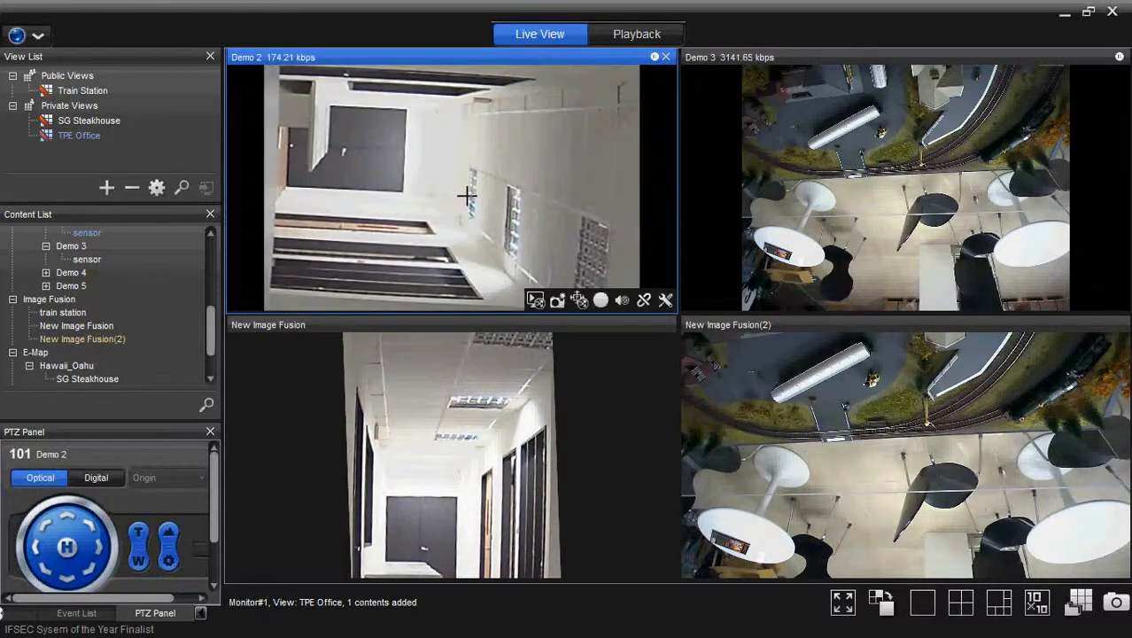
pyautogui.moveTo(458, 193)
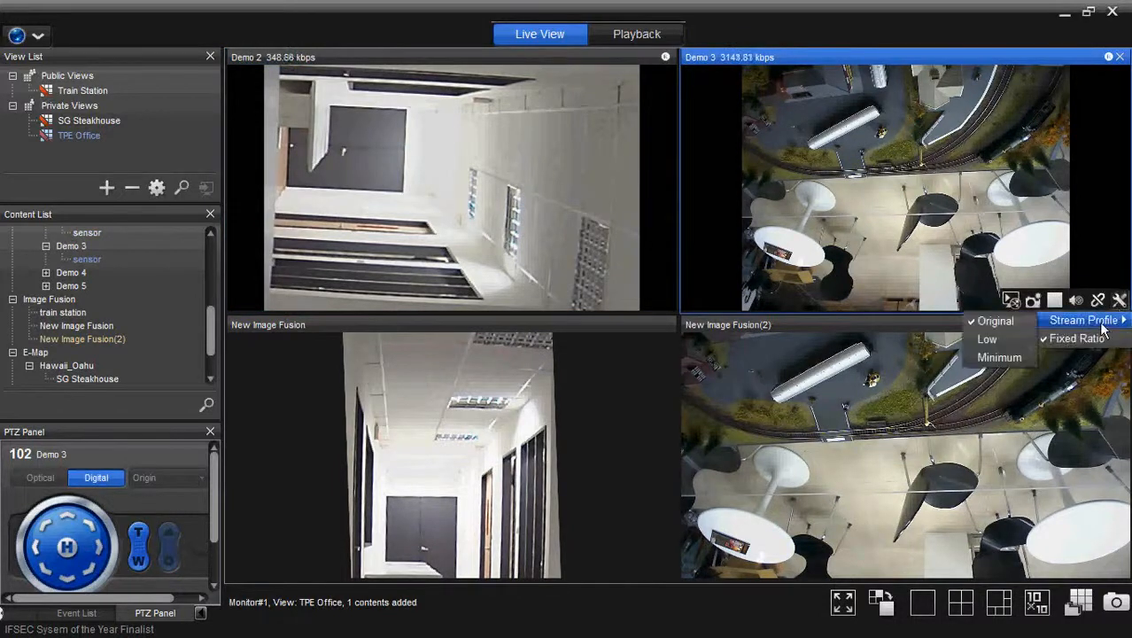
pyautogui.click(451, 177)
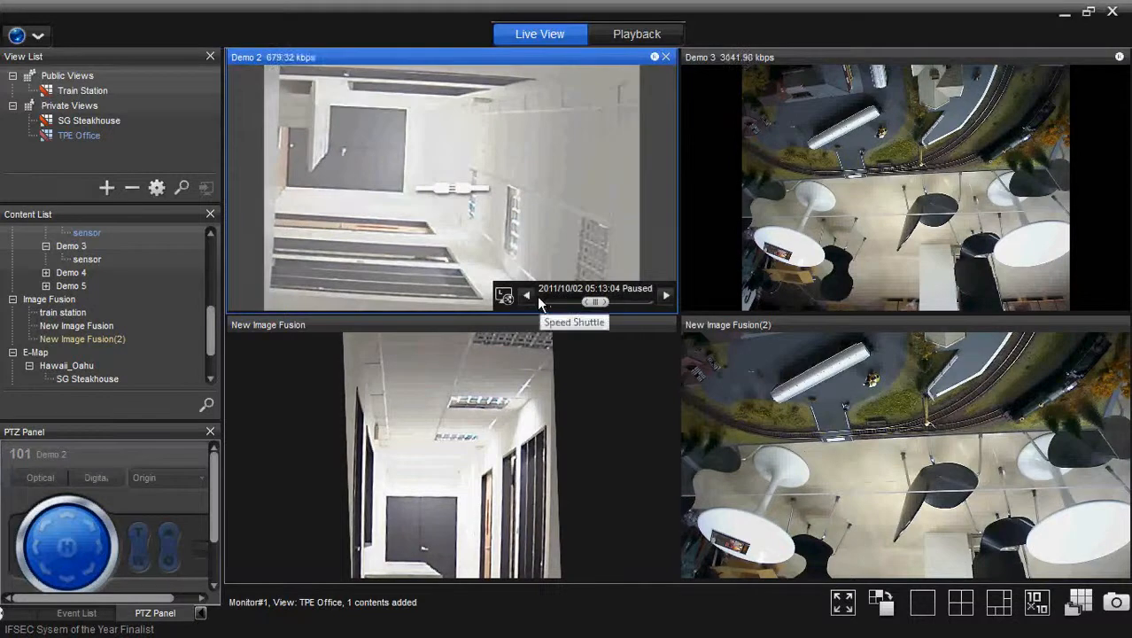
pyautogui.click(96, 477)
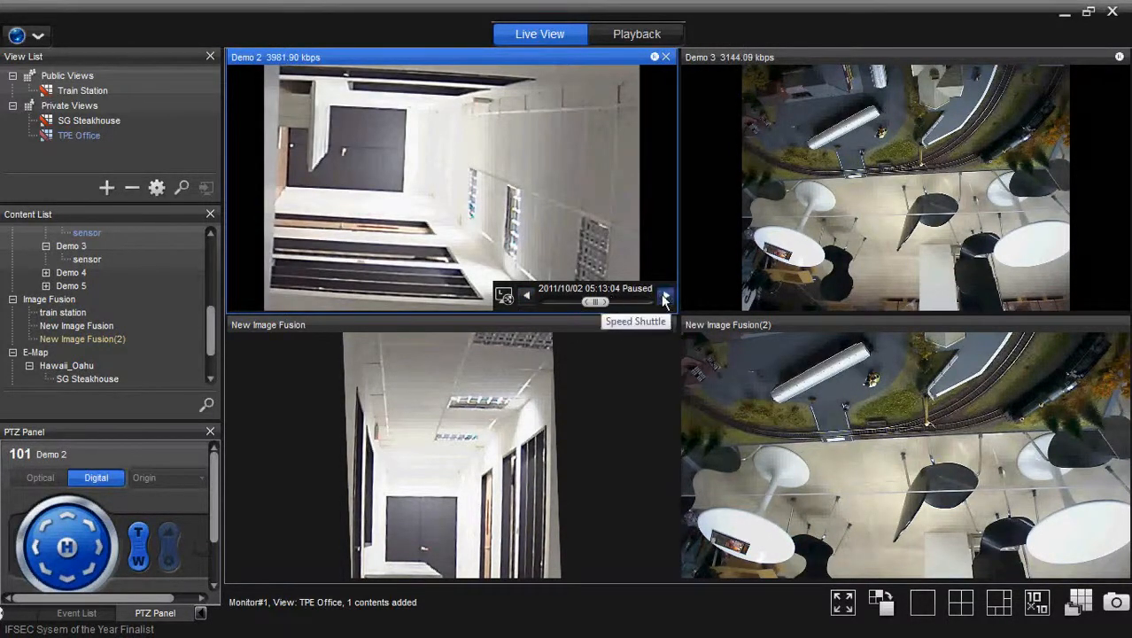
pyautogui.click(665, 295)
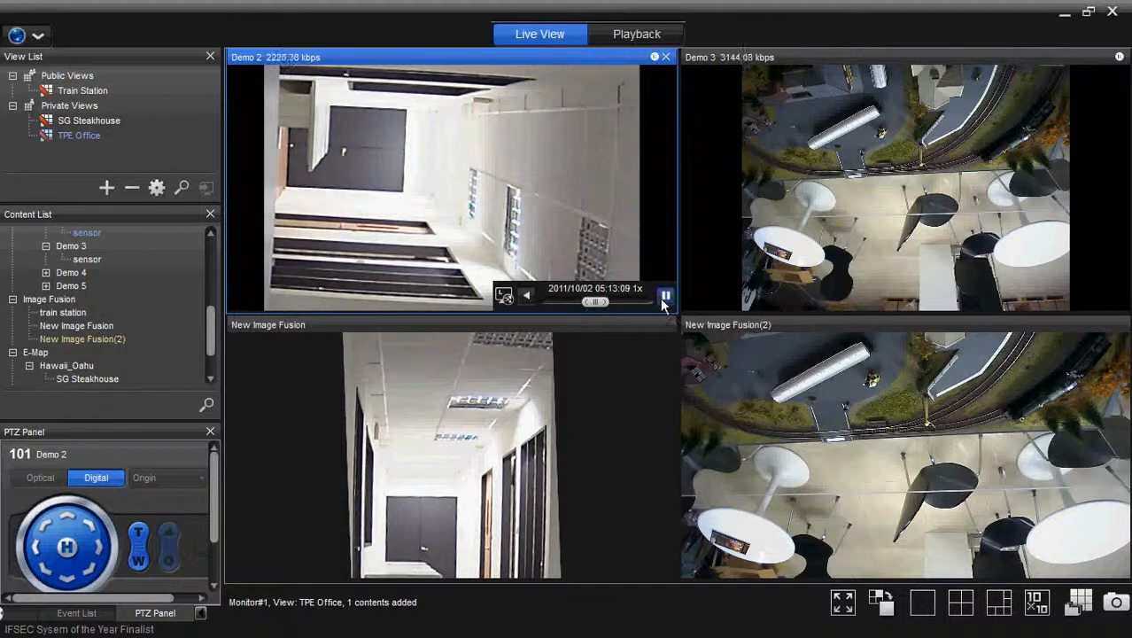
pyautogui.click(665, 295)
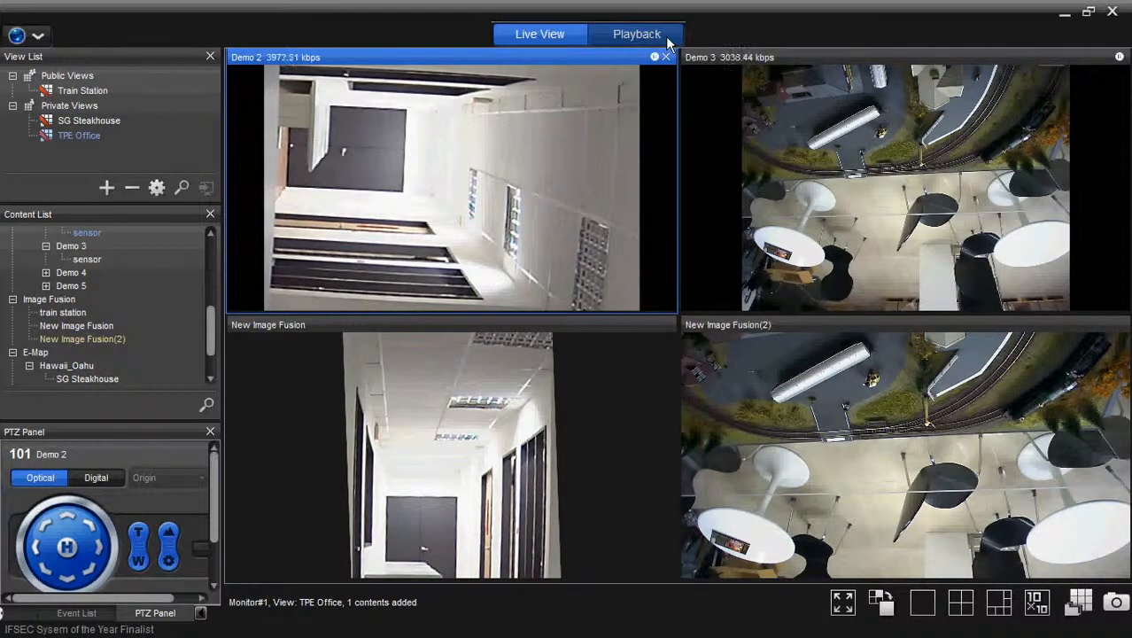
# Enter Playback with the TPE Office recordings, view motion search parameters, and select Demo 2
pyautogui.click(636, 34)
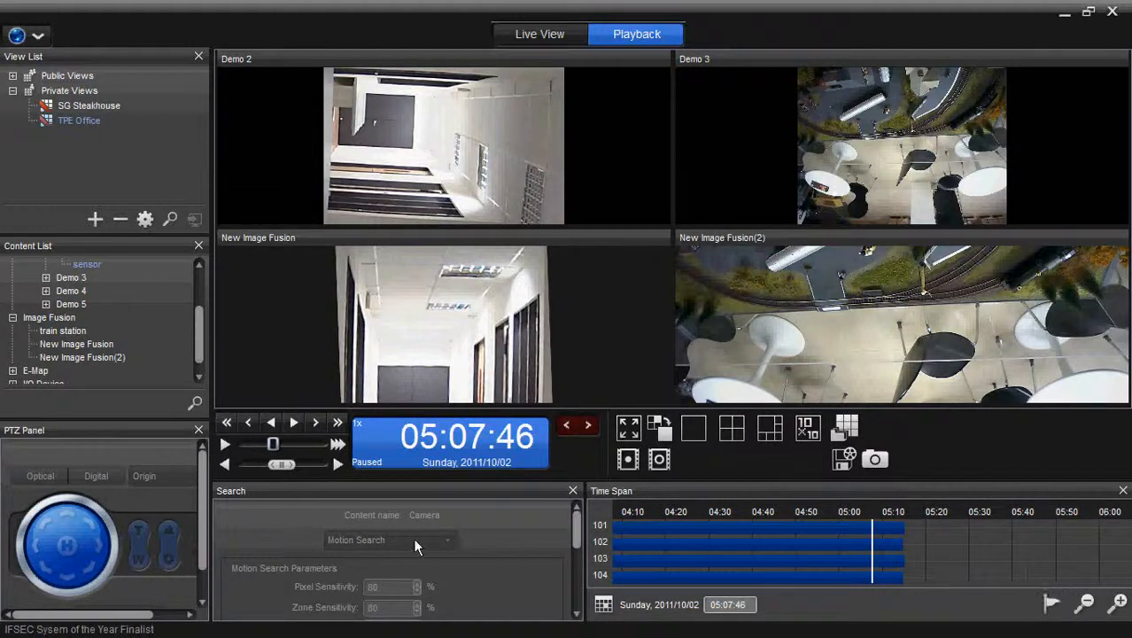
pyautogui.scroll(-3)
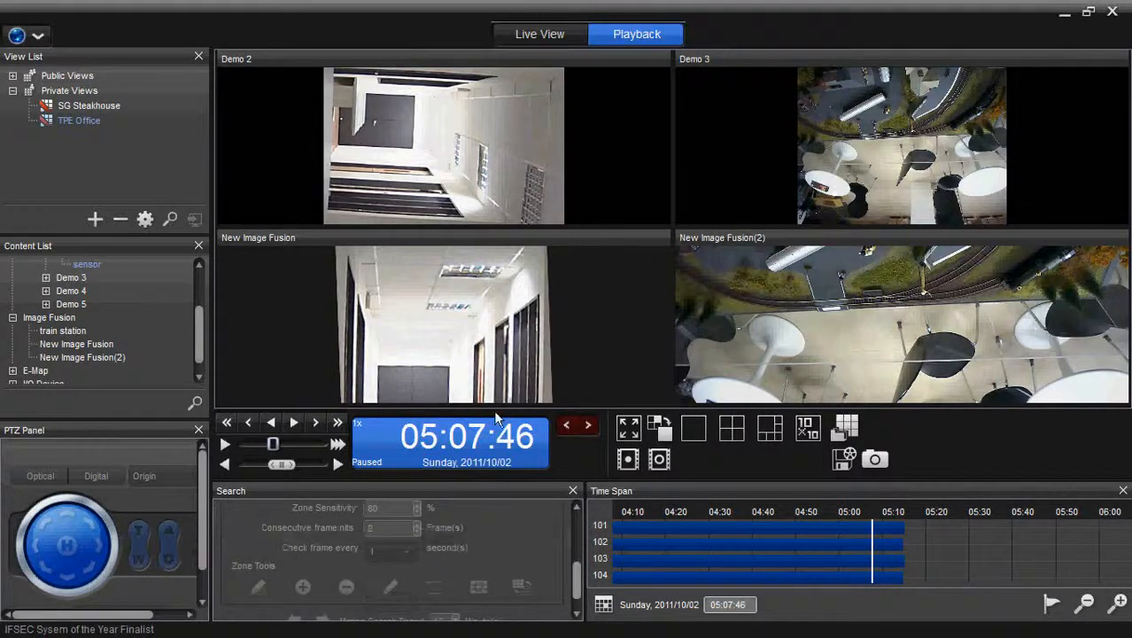
pyautogui.click(443, 147)
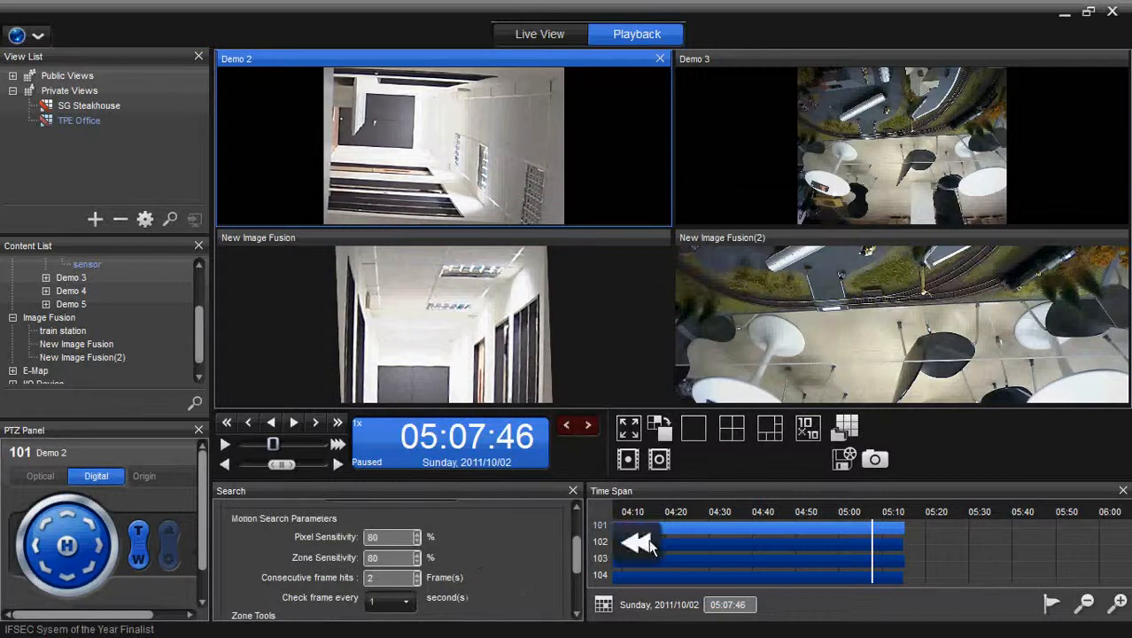